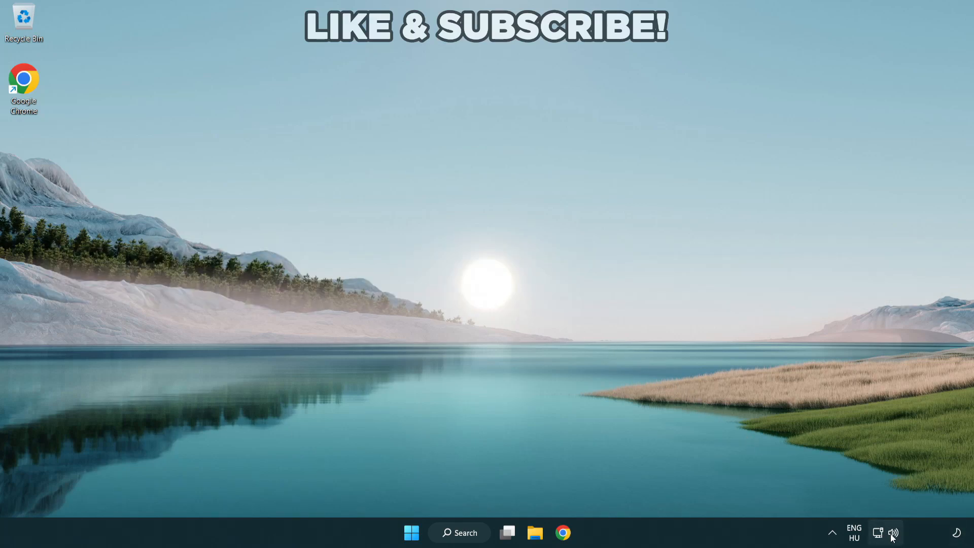
- Switch the audio output from the virtual cable to Speakers (High Definition Audio Device) in Quick Settings
{"action": "left_click", "coordinate": [892, 532]}
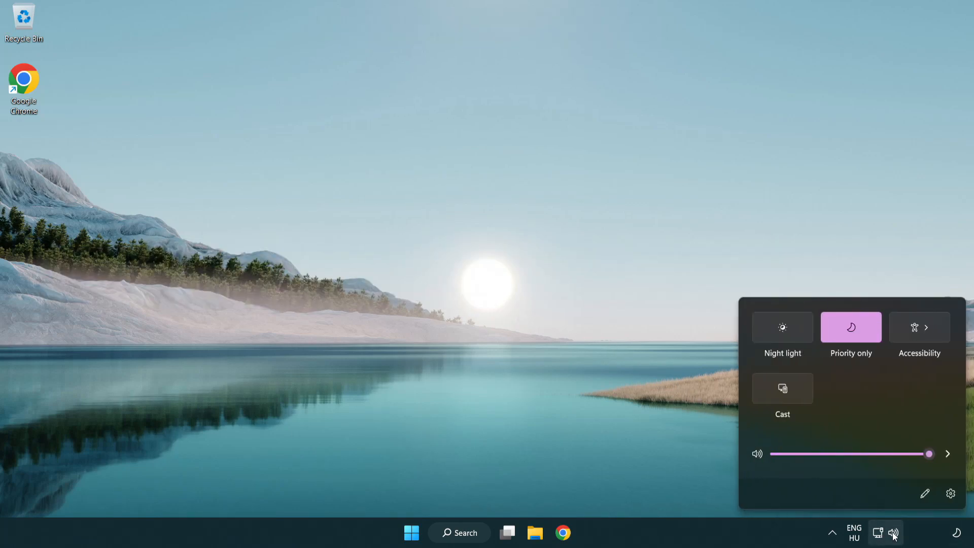
{"action": "mouse_move", "coordinate": [947, 454]}
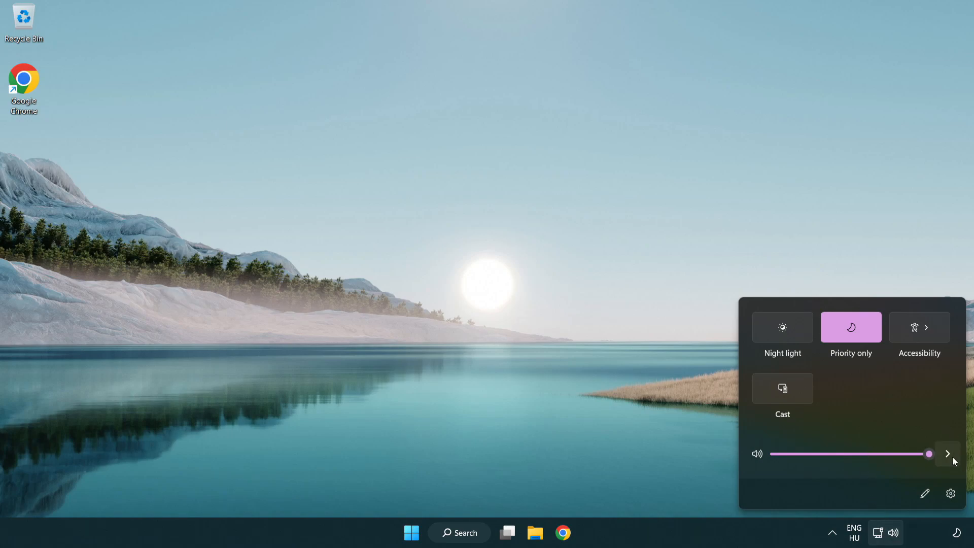
{"action": "mouse_move", "coordinate": [947, 454]}
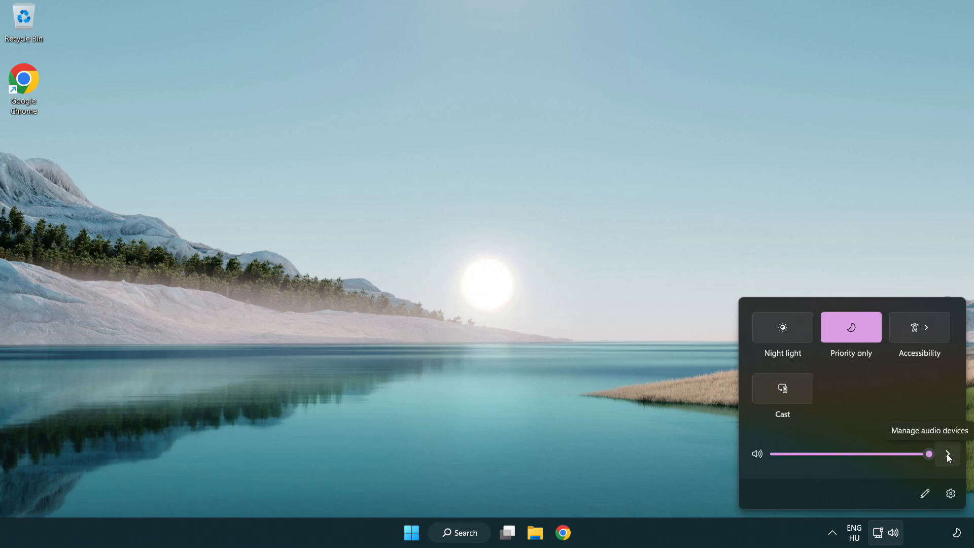
{"action": "left_click", "coordinate": [949, 454]}
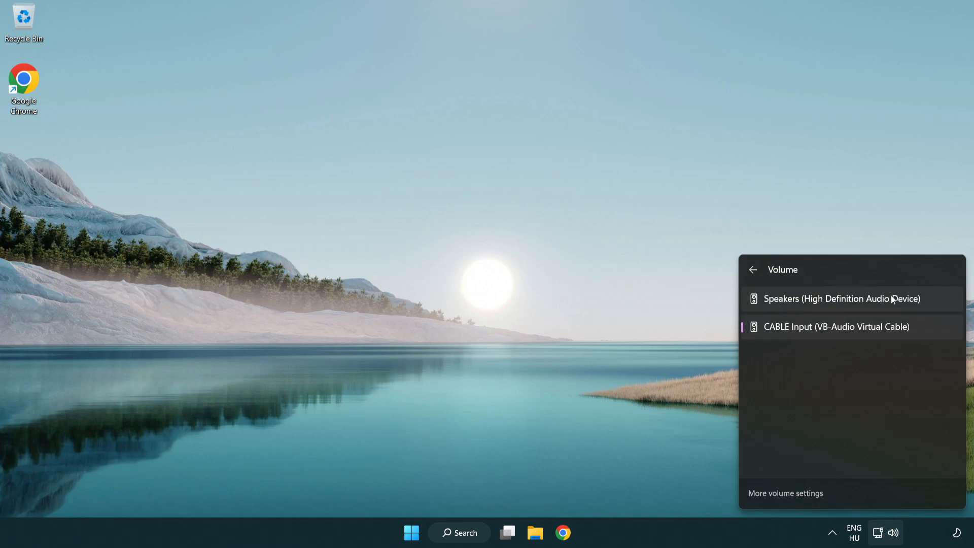
{"action": "mouse_move", "coordinate": [936, 305]}
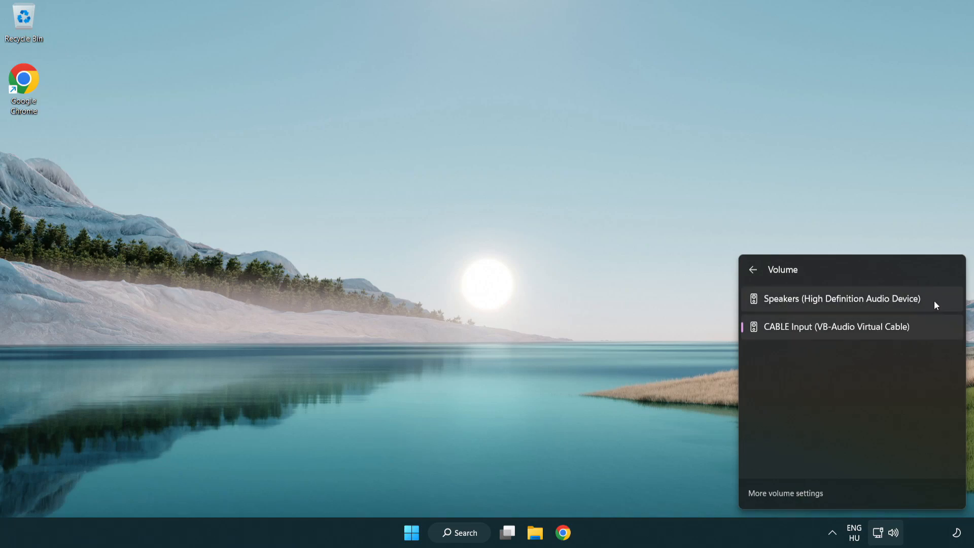
{"action": "left_click", "coordinate": [842, 298]}
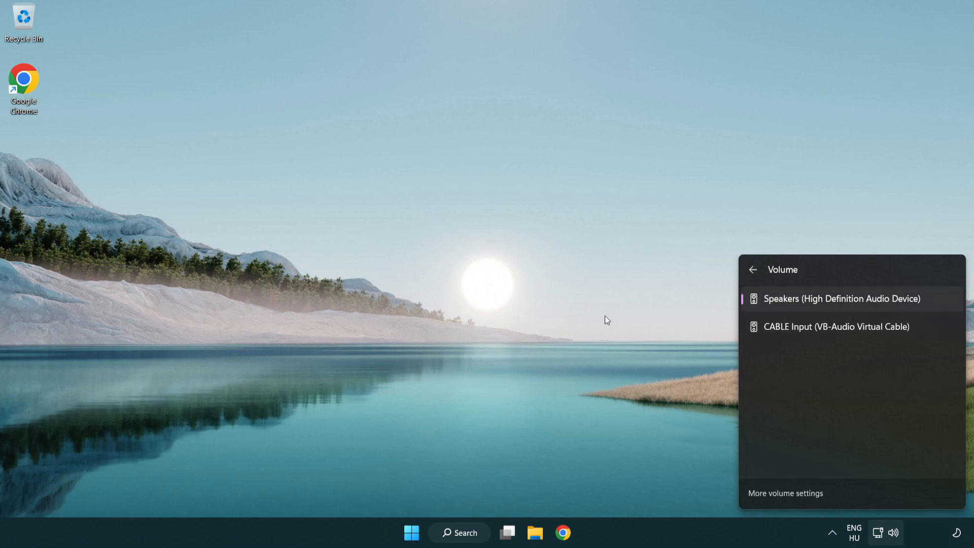
{"action": "left_click", "coordinate": [512, 293]}
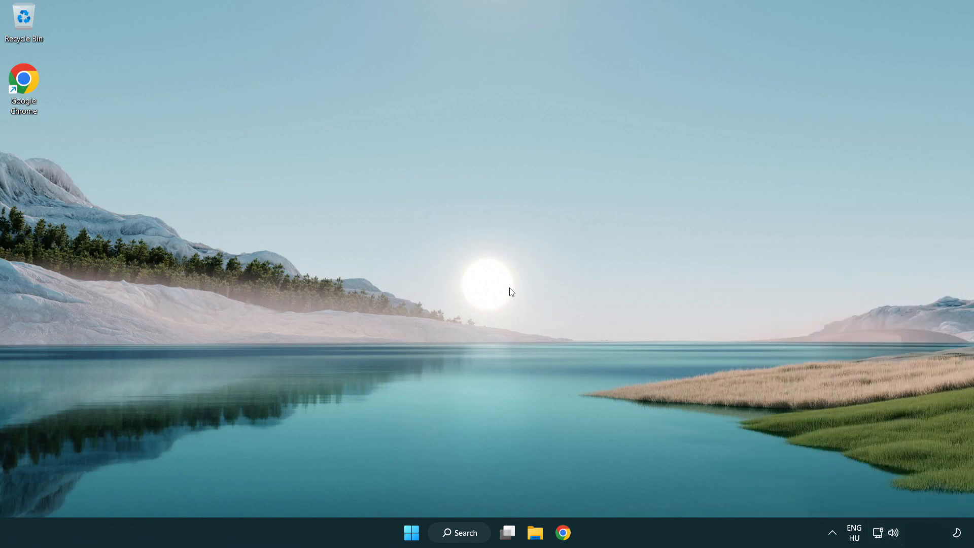
{"action": "mouse_move", "coordinate": [895, 537]}
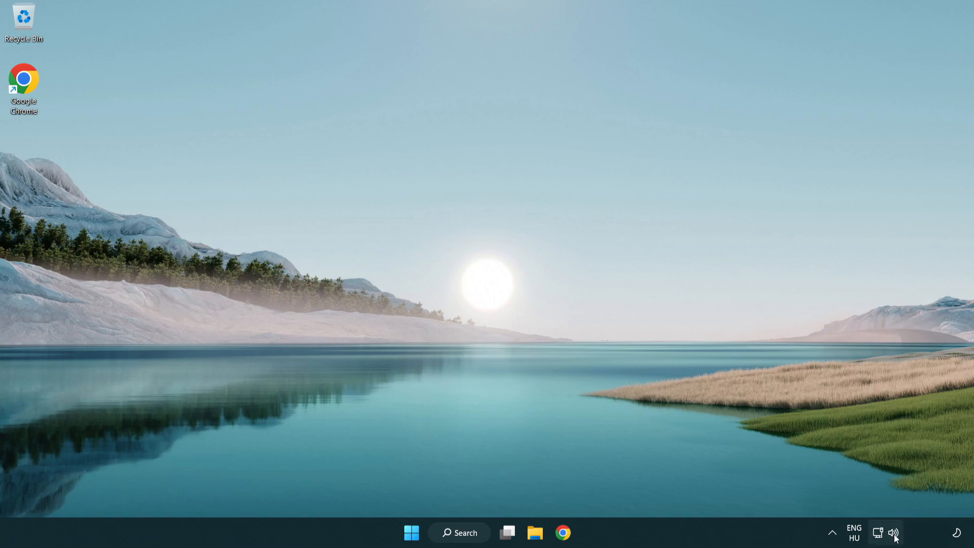
- Reset sound devices and app volumes to recommended defaults in Volume mixer, then close Settings
{"action": "right_click", "coordinate": [894, 532]}
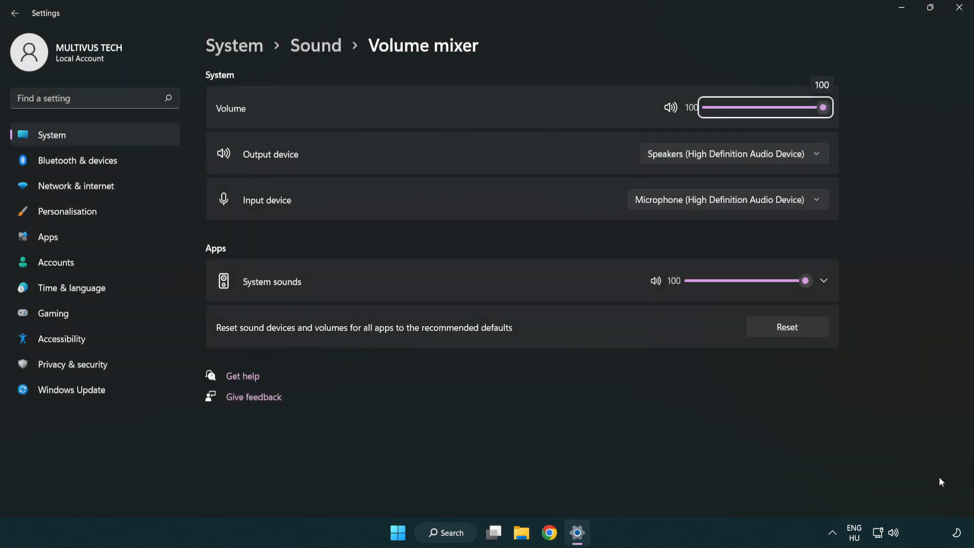
{"action": "mouse_move", "coordinate": [218, 342]}
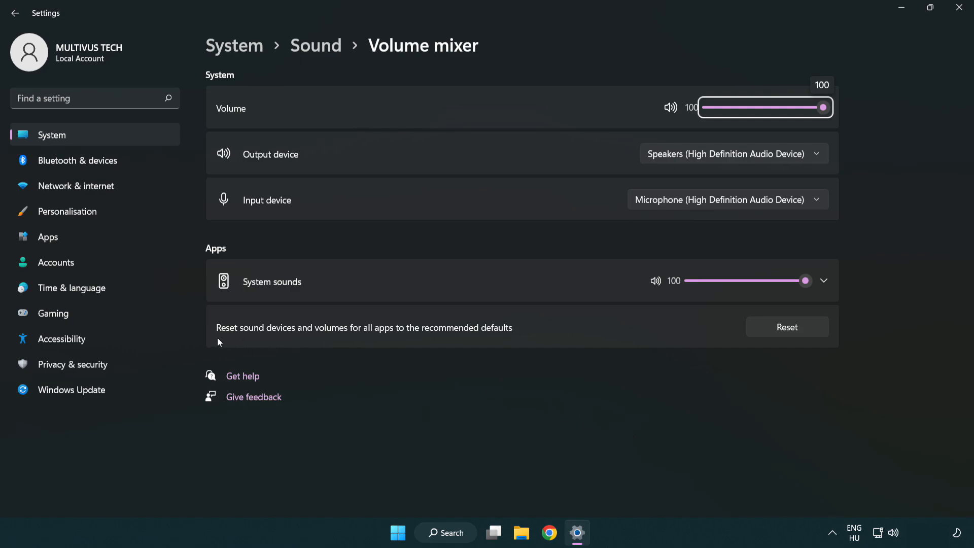
{"action": "mouse_move", "coordinate": [471, 336]}
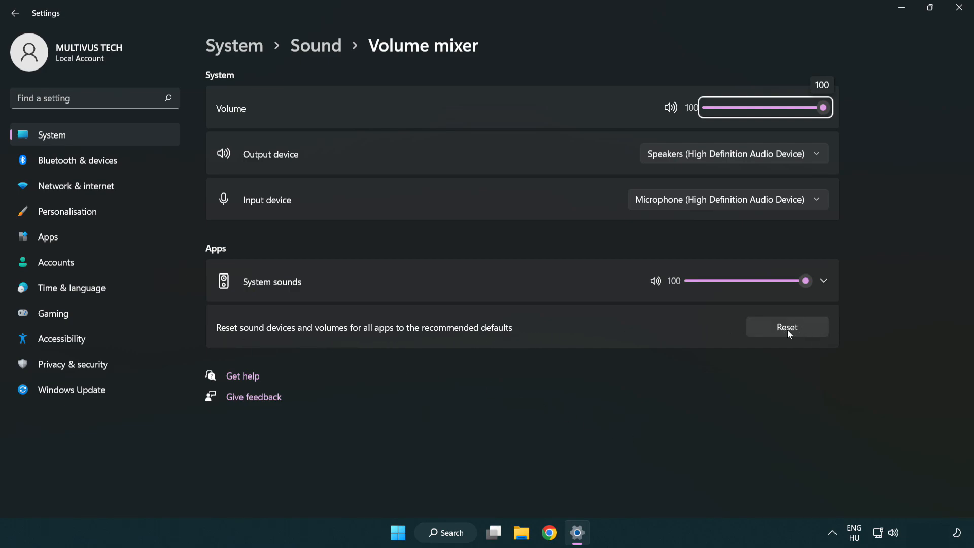
{"action": "left_click", "coordinate": [786, 327]}
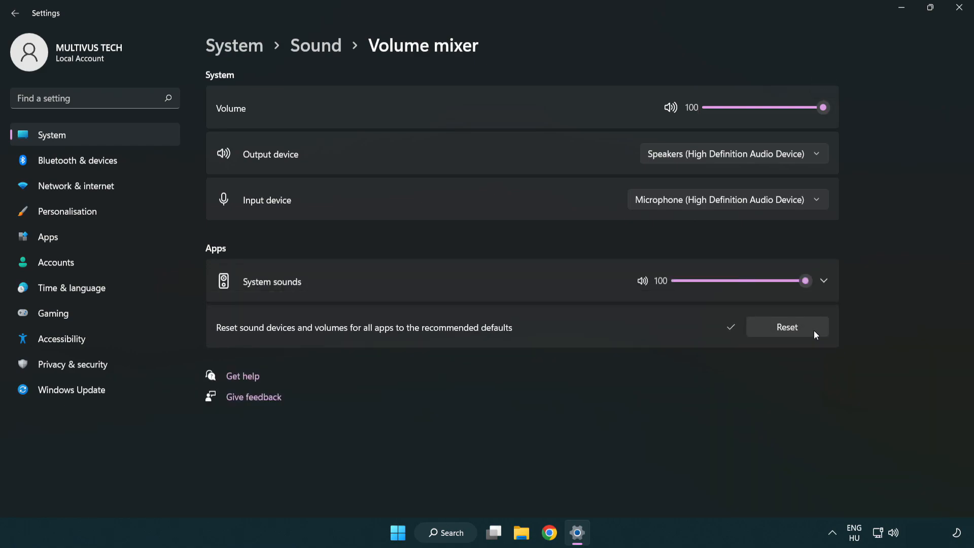
{"action": "mouse_move", "coordinate": [725, 346]}
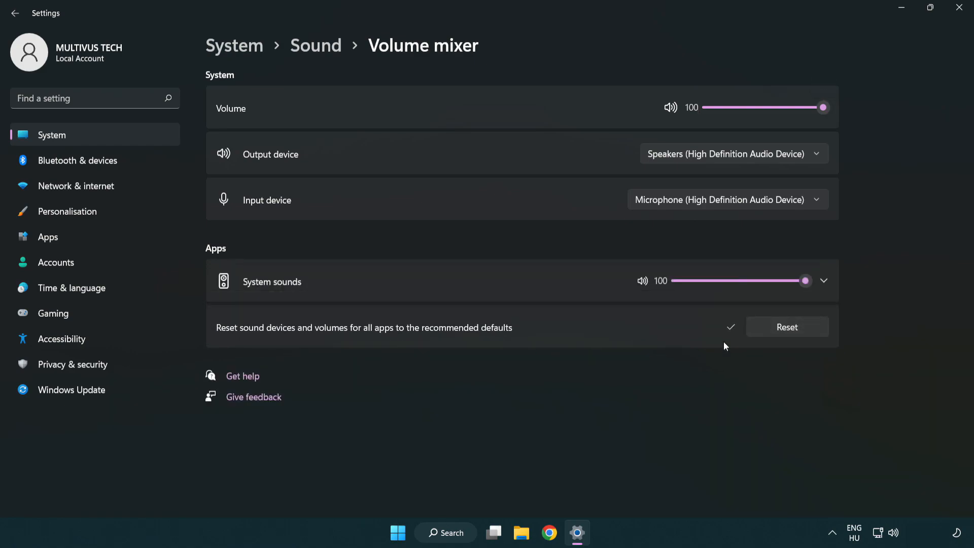
{"action": "mouse_move", "coordinate": [961, 11]}
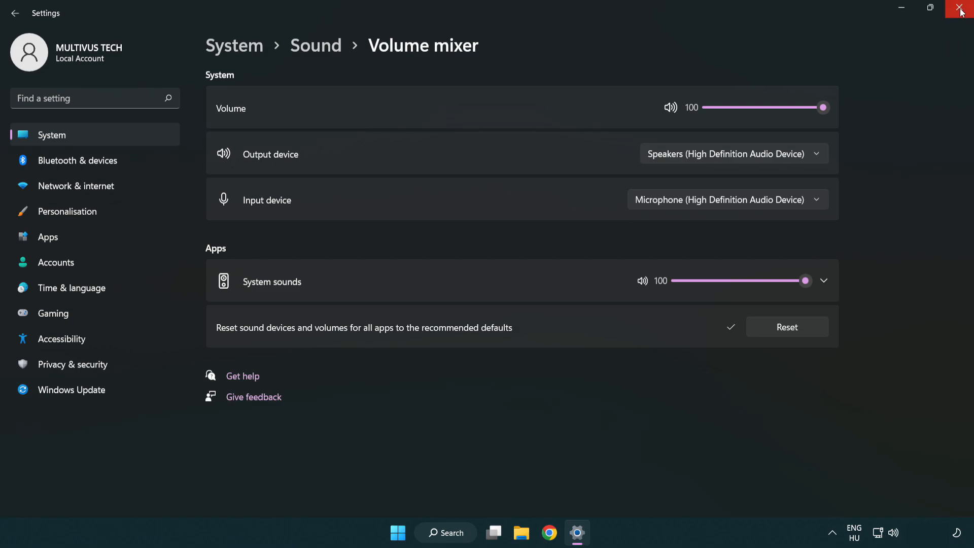
{"action": "mouse_move", "coordinate": [961, 11]}
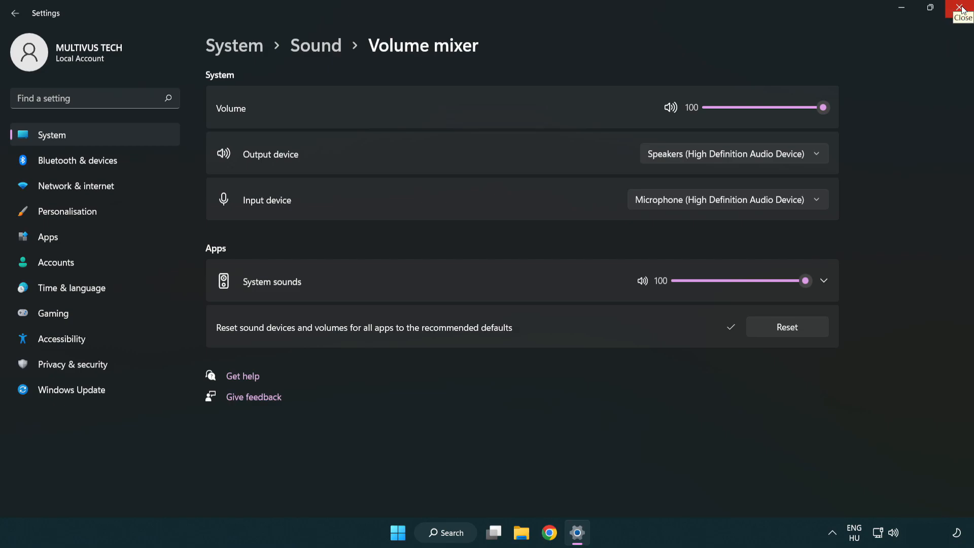
{"action": "left_click", "coordinate": [962, 9]}
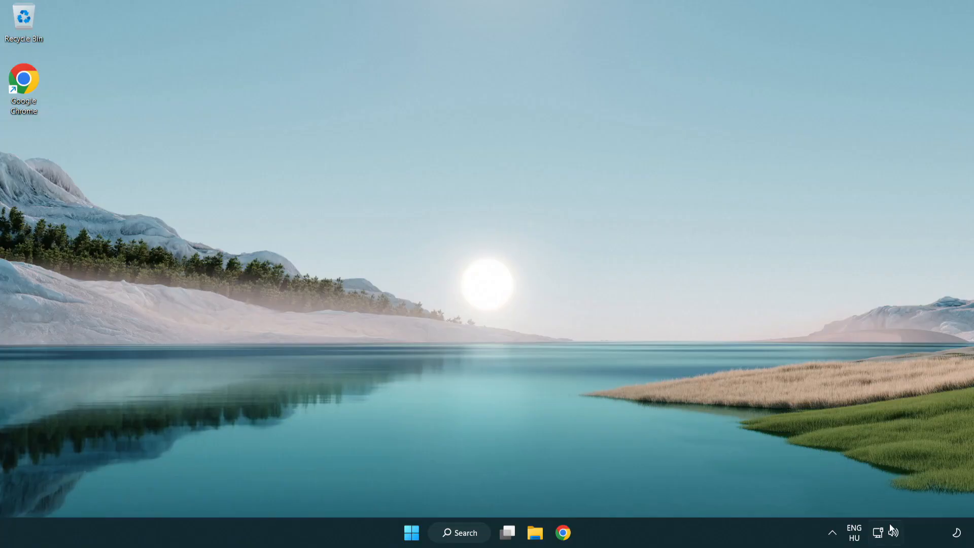
- Open the Sound settings page and launch More sound settings under Advanced
{"action": "right_click", "coordinate": [894, 532]}
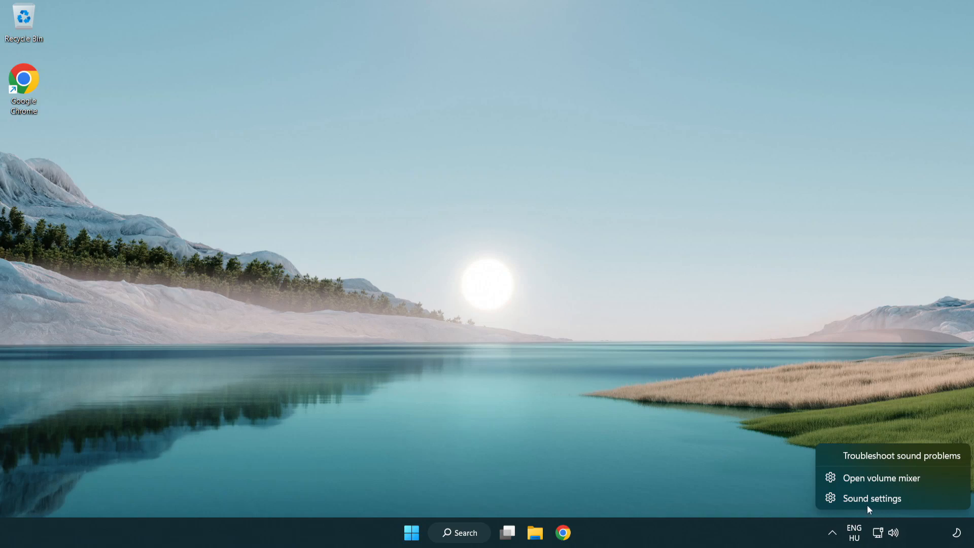
{"action": "mouse_move", "coordinate": [932, 506]}
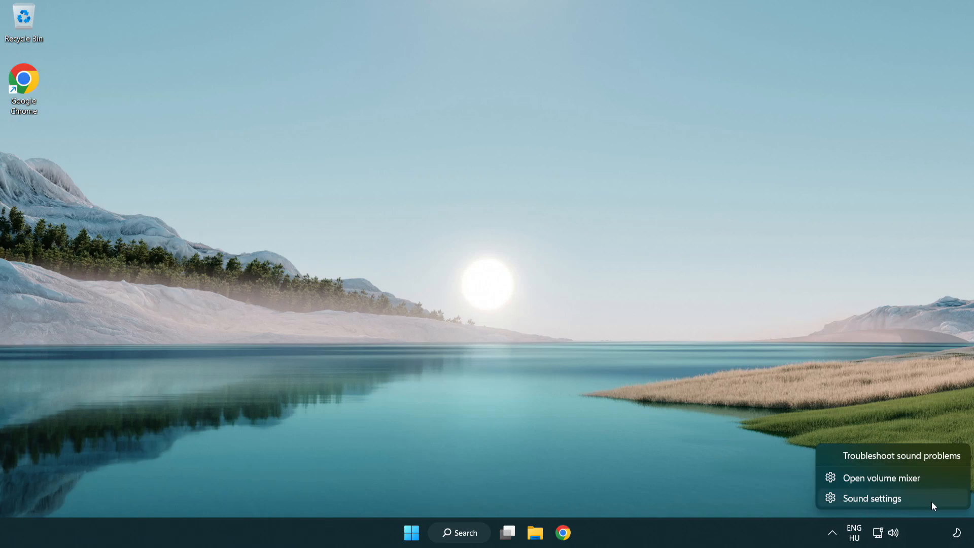
{"action": "left_click", "coordinate": [872, 498]}
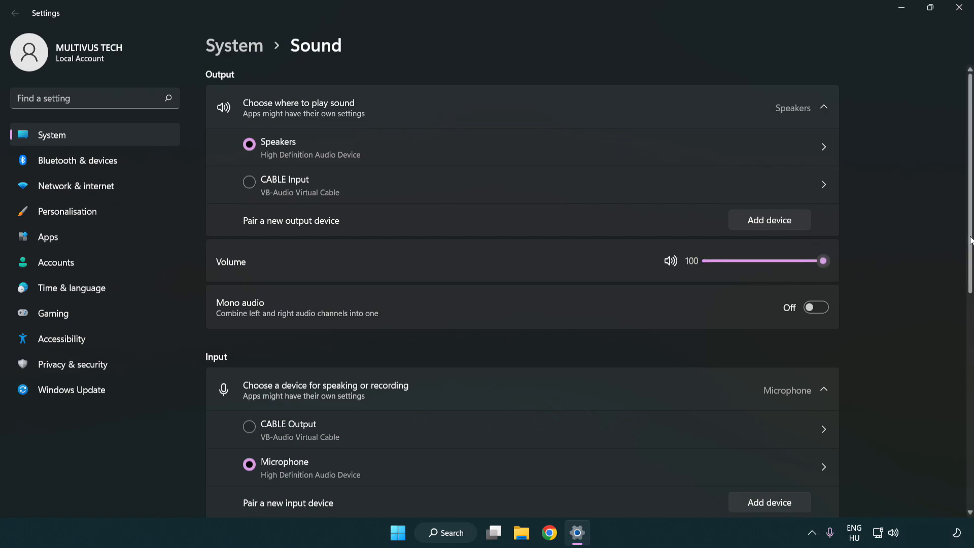
{"action": "scroll", "scroll_direction": "down", "scroll_amount": 3}
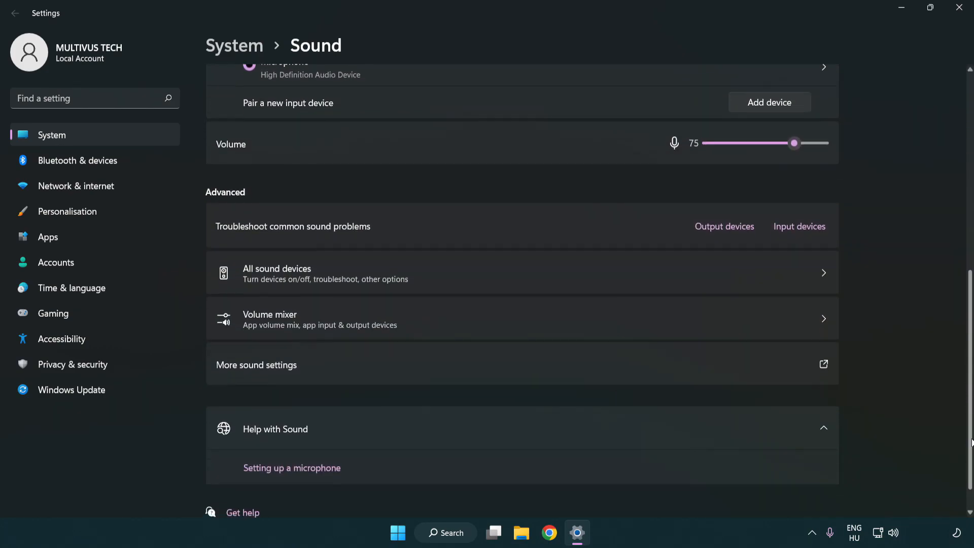
{"action": "scroll", "scroll_direction": "down", "scroll_amount": 3}
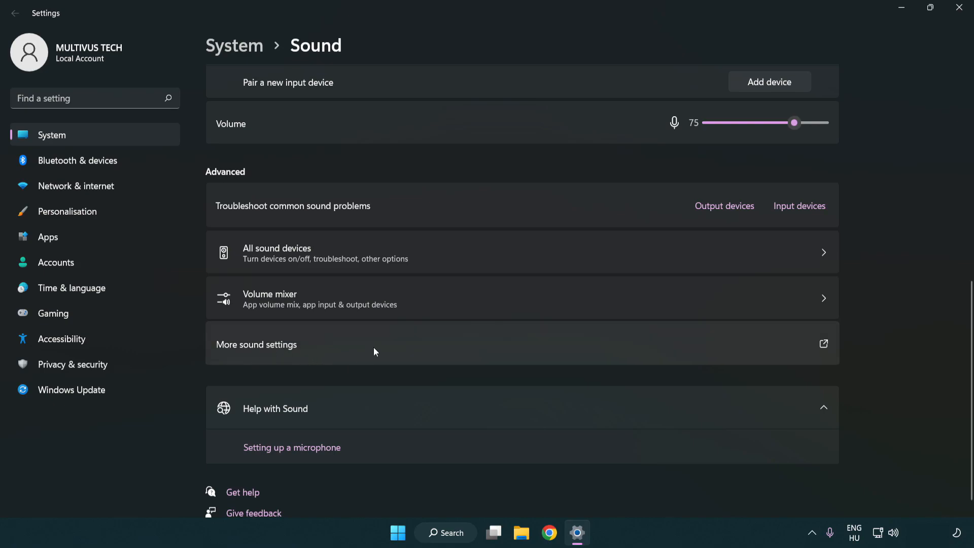
{"action": "left_click", "coordinate": [256, 344]}
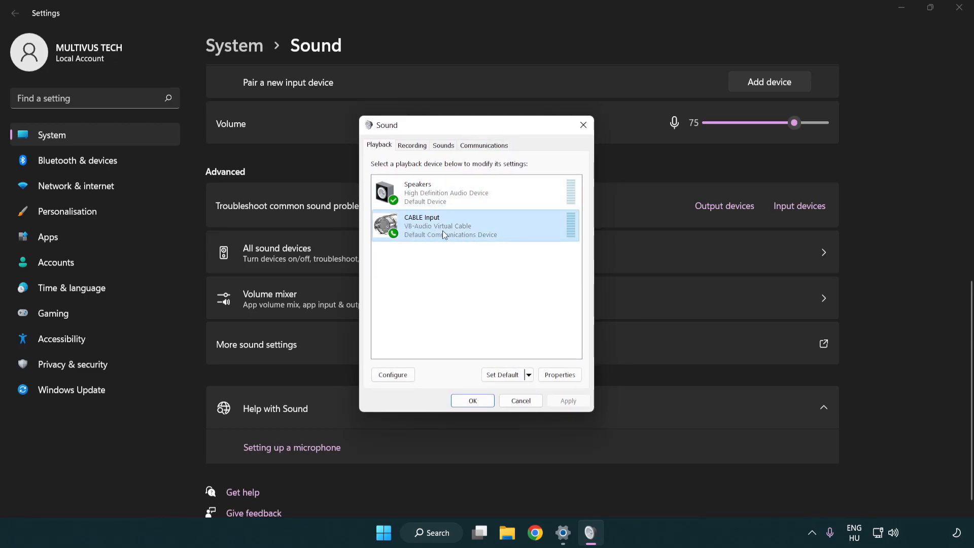
- Disable the CABLE Input virtual cable and start Configure Speakers for the Speakers device
{"action": "right_click", "coordinate": [445, 225]}
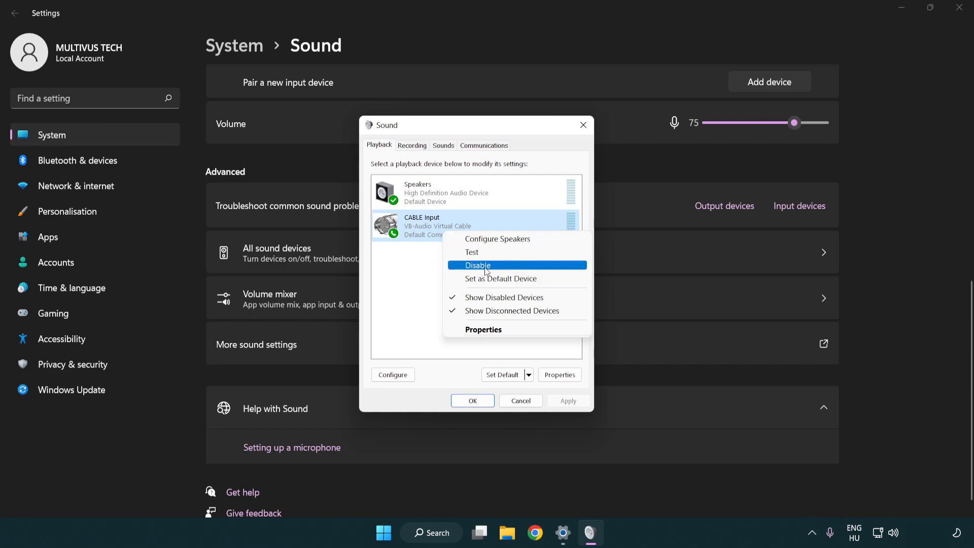
{"action": "left_click", "coordinate": [477, 265]}
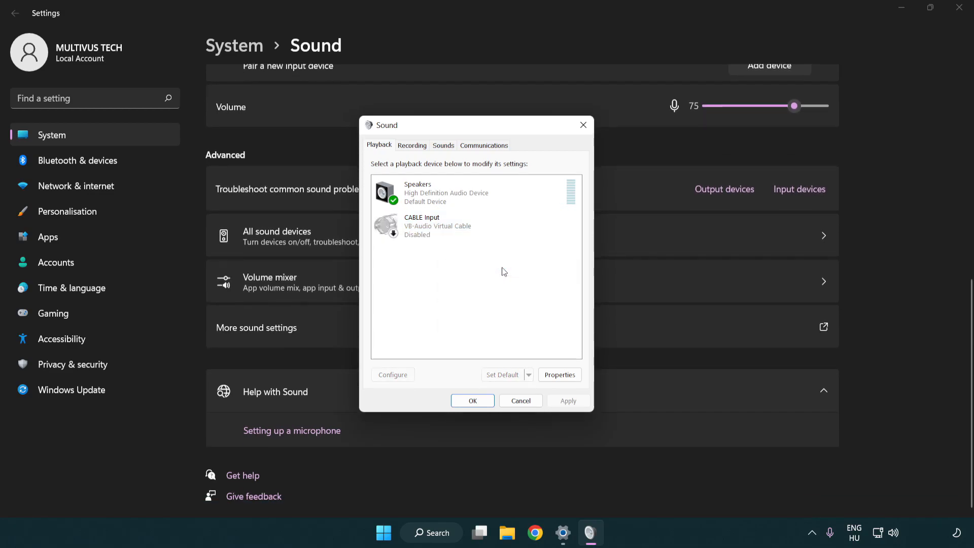
{"action": "left_click", "coordinate": [472, 193]}
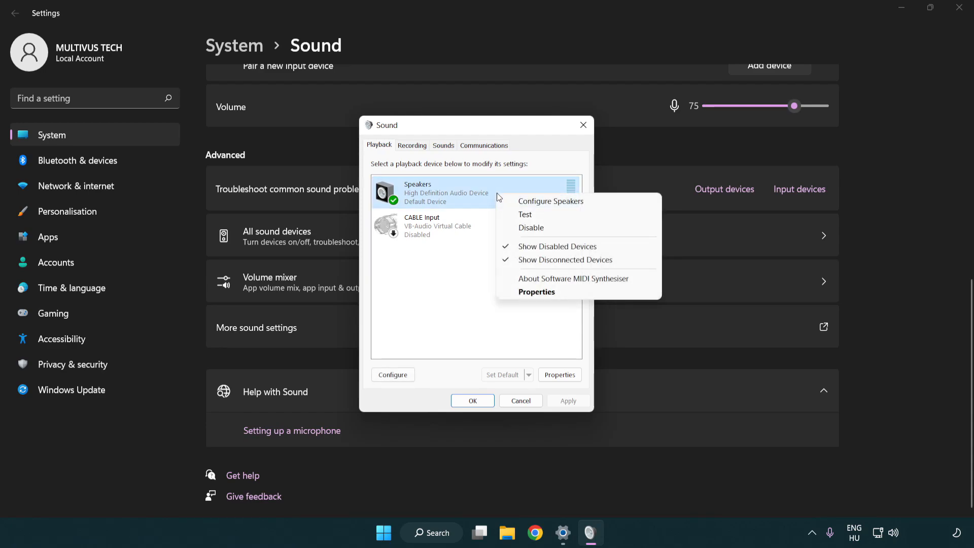
{"action": "mouse_move", "coordinate": [551, 201]}
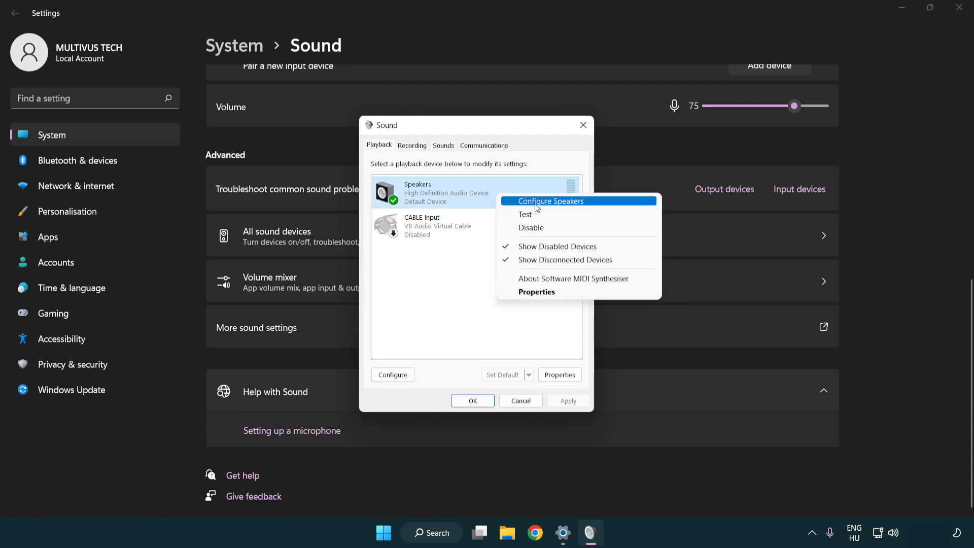
{"action": "left_click", "coordinate": [536, 208]}
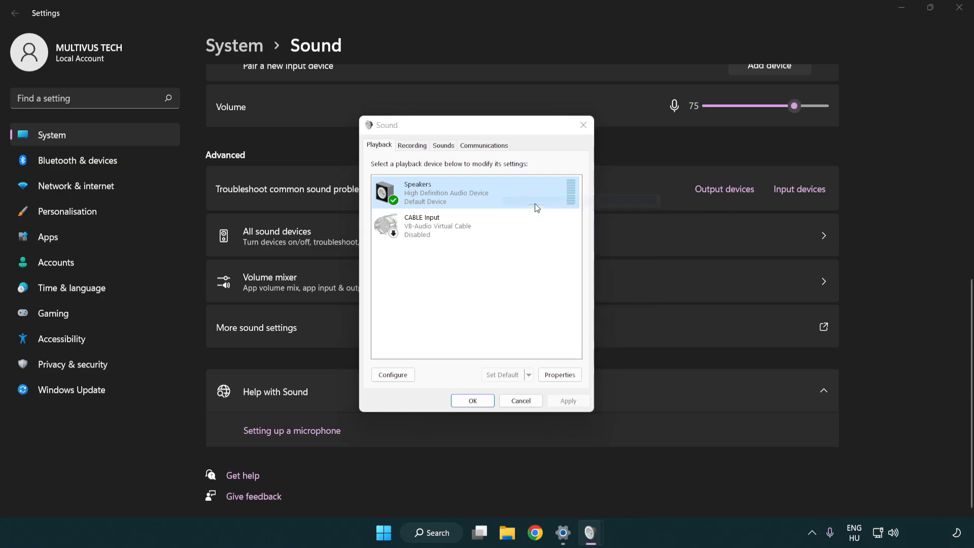
- Complete Speaker Setup as 7.1 Surround with front and surround speakers kept full-range
{"action": "left_click", "coordinate": [392, 374]}
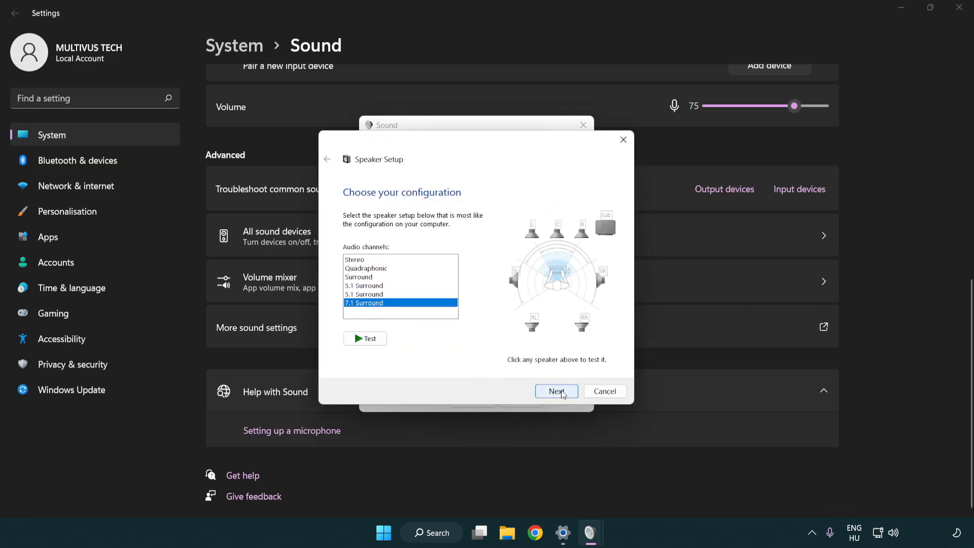
{"action": "left_click", "coordinate": [556, 390]}
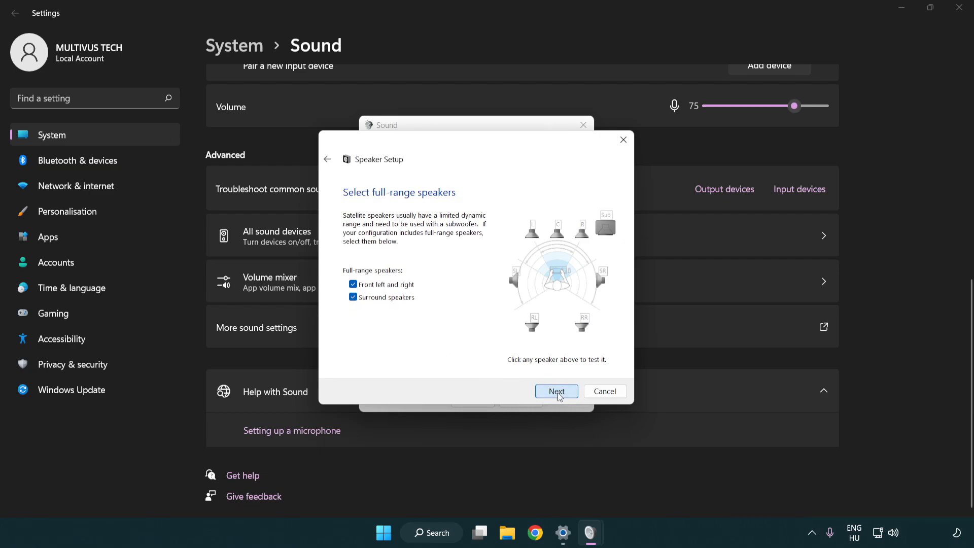
{"action": "left_click", "coordinate": [555, 391]}
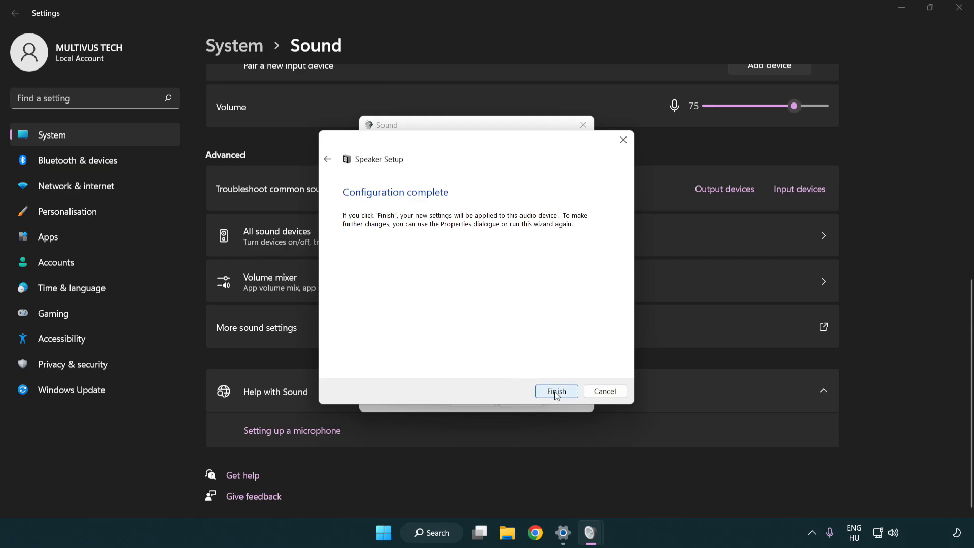
{"action": "left_click", "coordinate": [556, 390]}
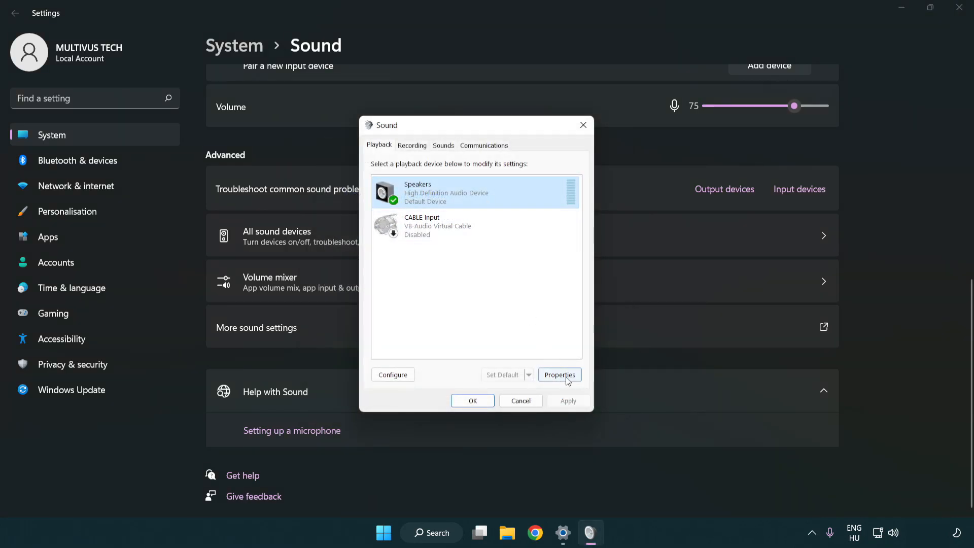
- Disable all Speakers enhancements and set the default format to 16 bit, 48000 Hz (DVD Quality)
{"action": "left_click", "coordinate": [559, 375]}
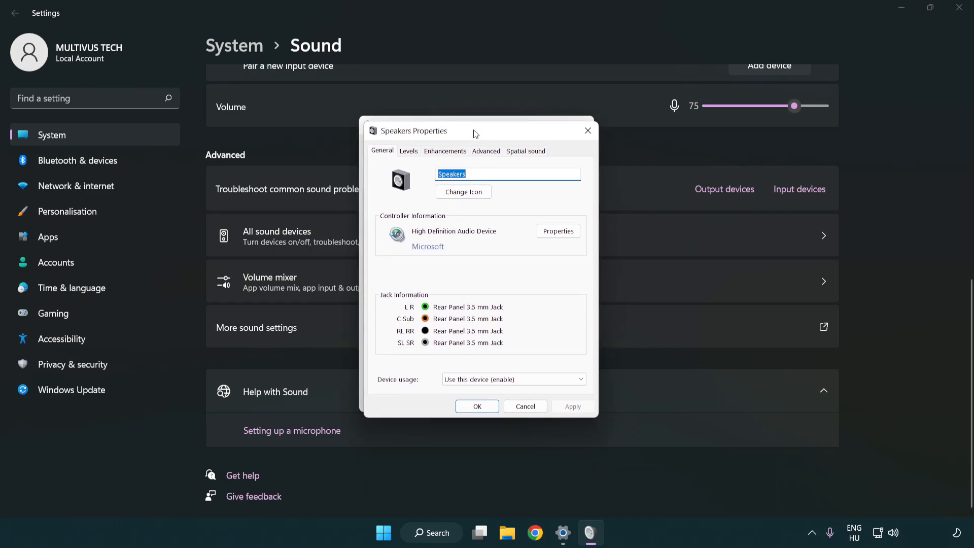
{"action": "left_click", "coordinate": [445, 150]}
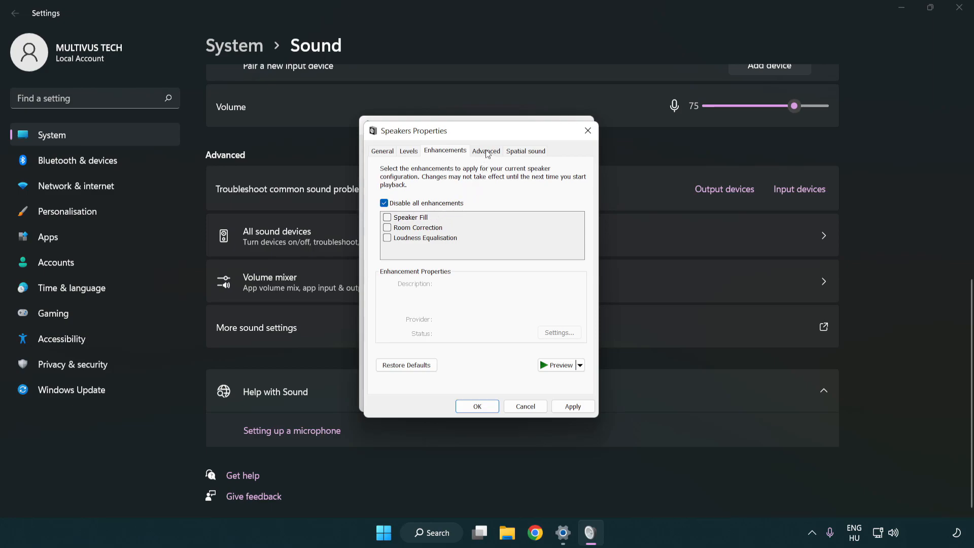
{"action": "left_click", "coordinate": [486, 151]}
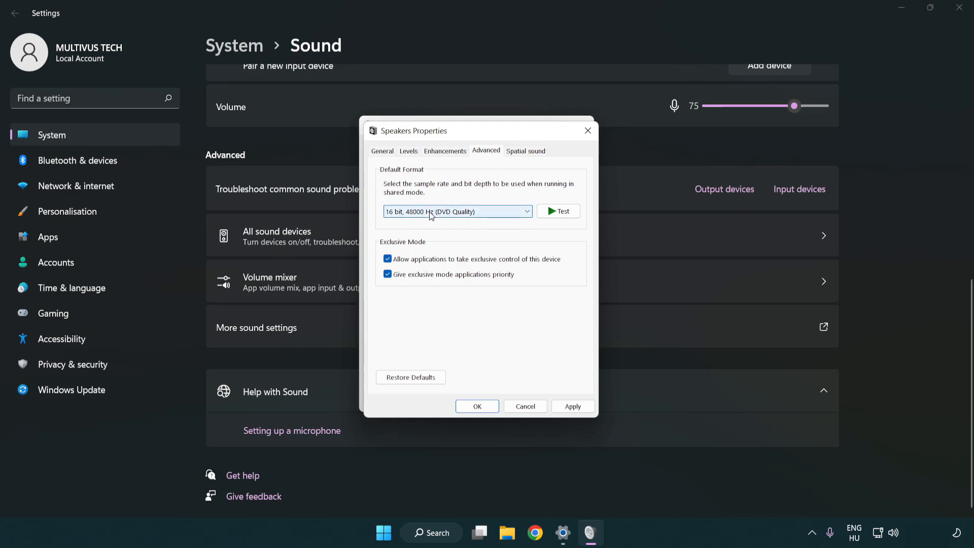
{"action": "left_click", "coordinate": [457, 211]}
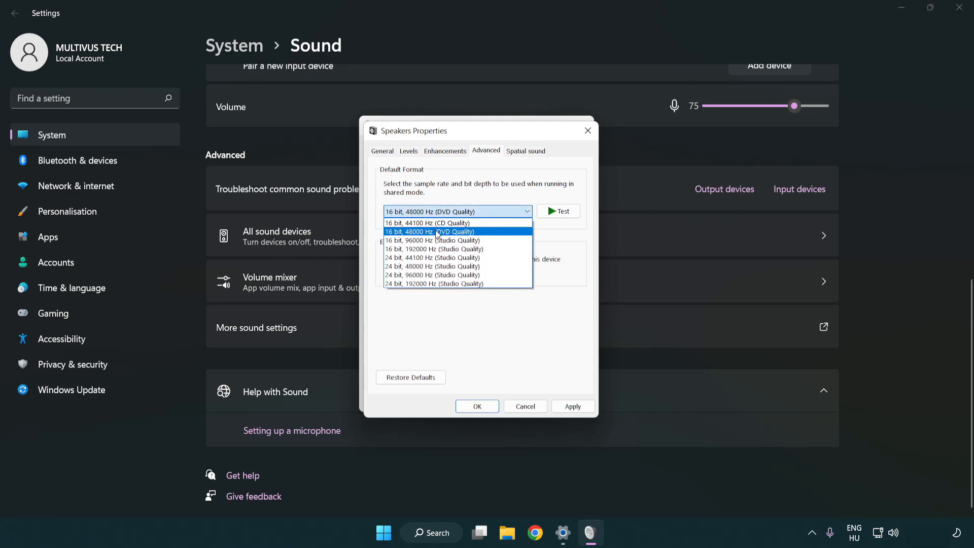
{"action": "left_click", "coordinate": [432, 231]}
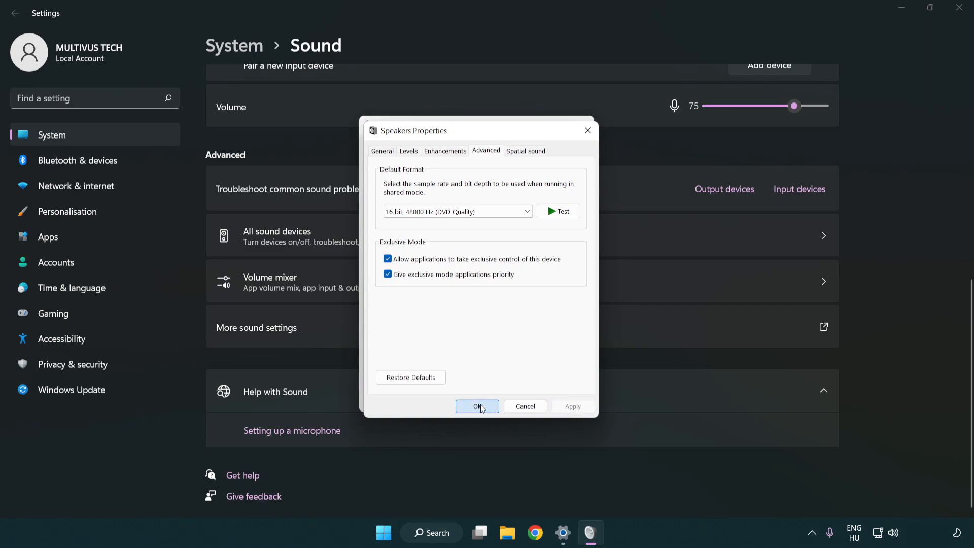
{"action": "left_click", "coordinate": [477, 406]}
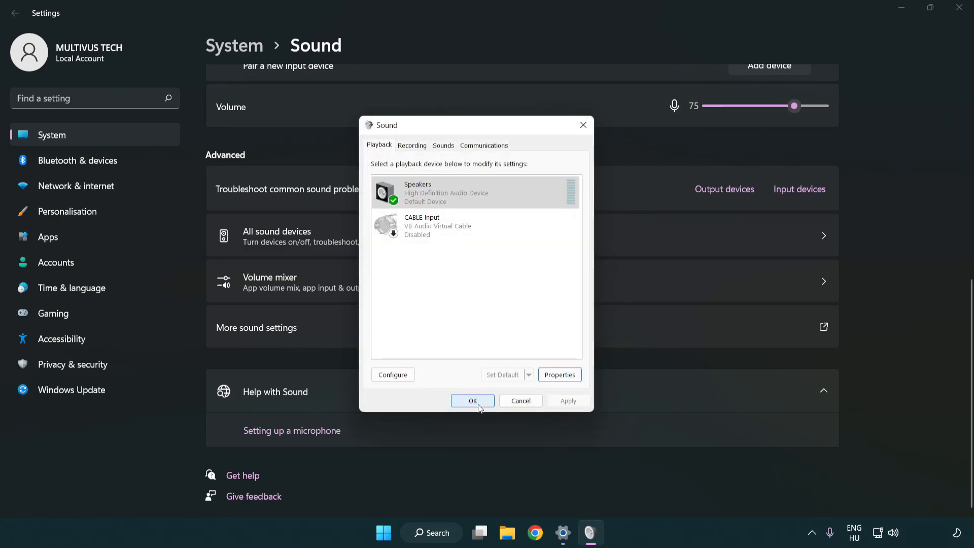
{"action": "left_click", "coordinate": [473, 401]}
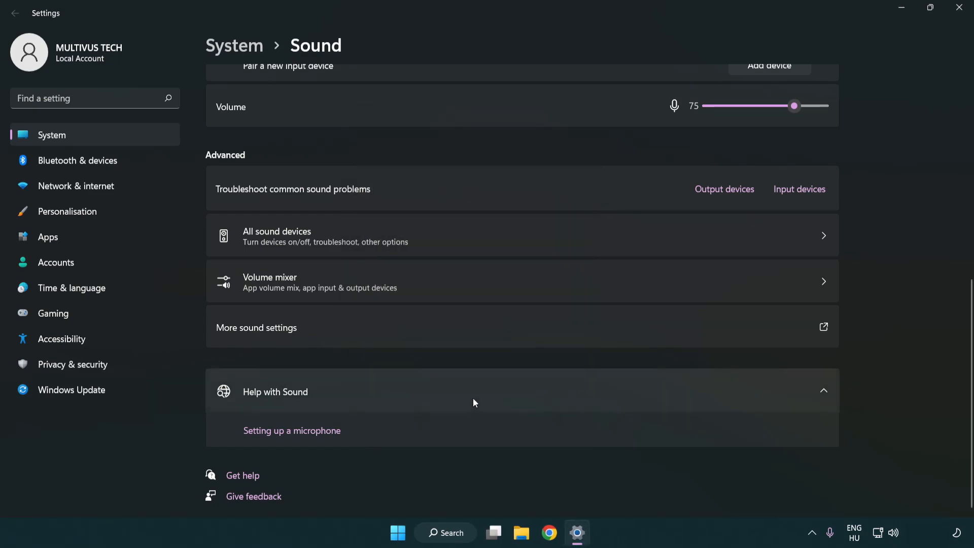
{"action": "mouse_move", "coordinate": [961, 8]}
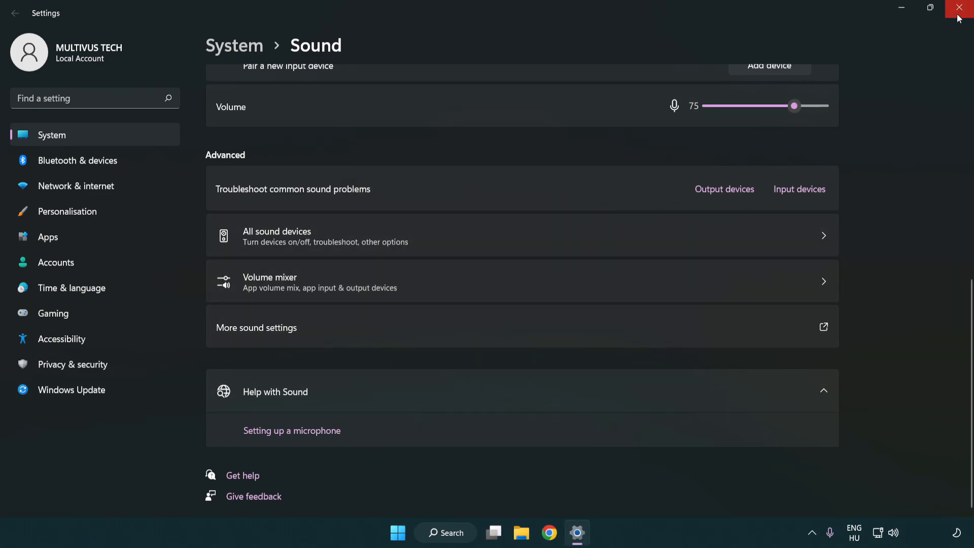
- Close Settings and search Windows for 'device manager'
{"action": "left_click", "coordinate": [962, 8]}
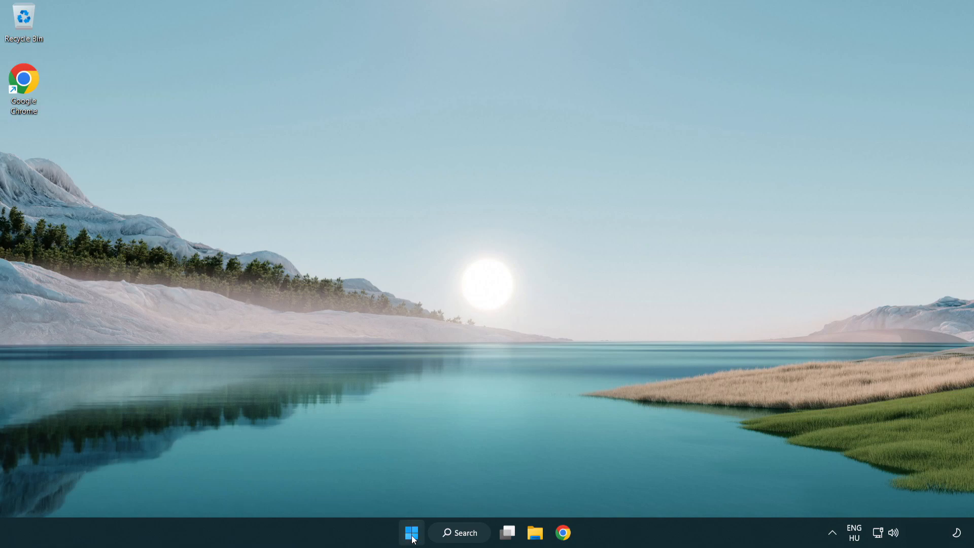
{"action": "left_click", "coordinate": [645, 490]}
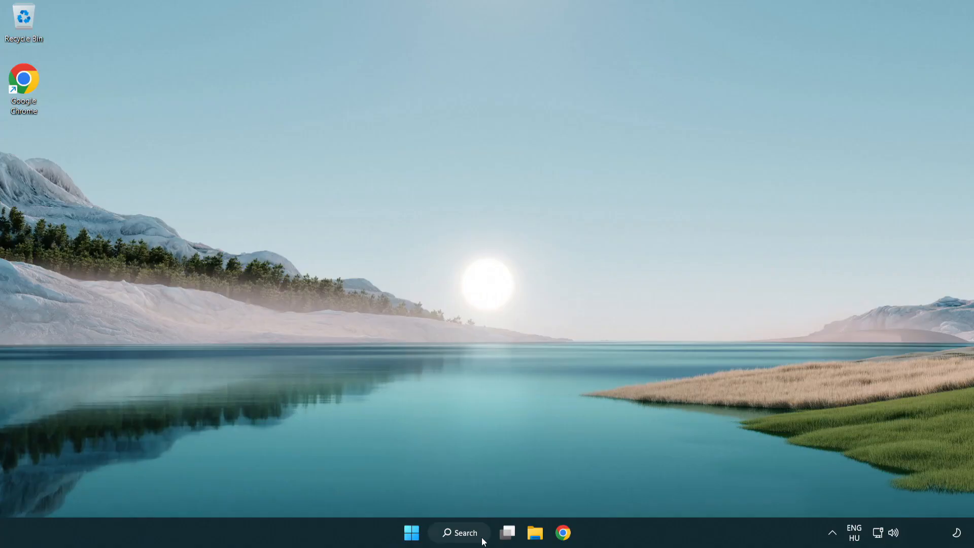
{"action": "left_click", "coordinate": [458, 532]}
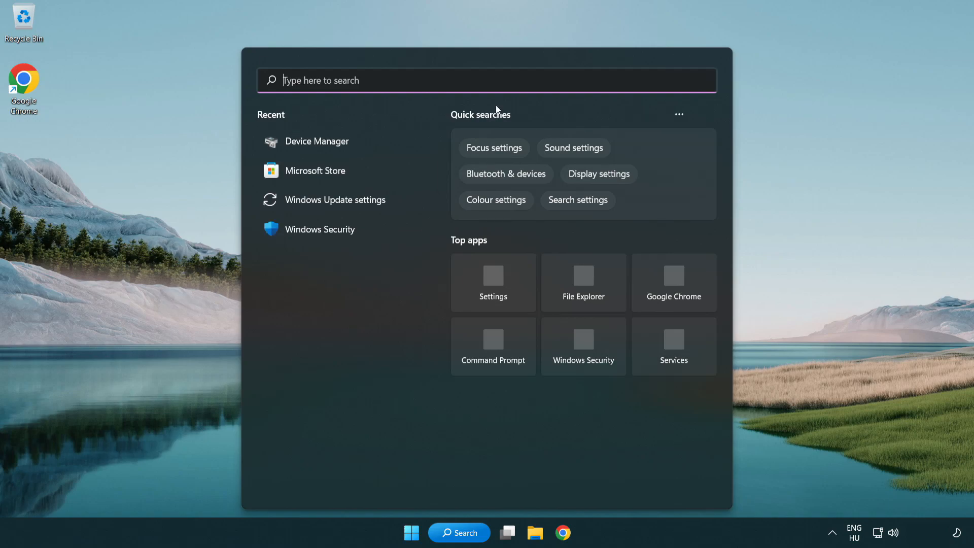
{"action": "type", "text": "device Manager"}
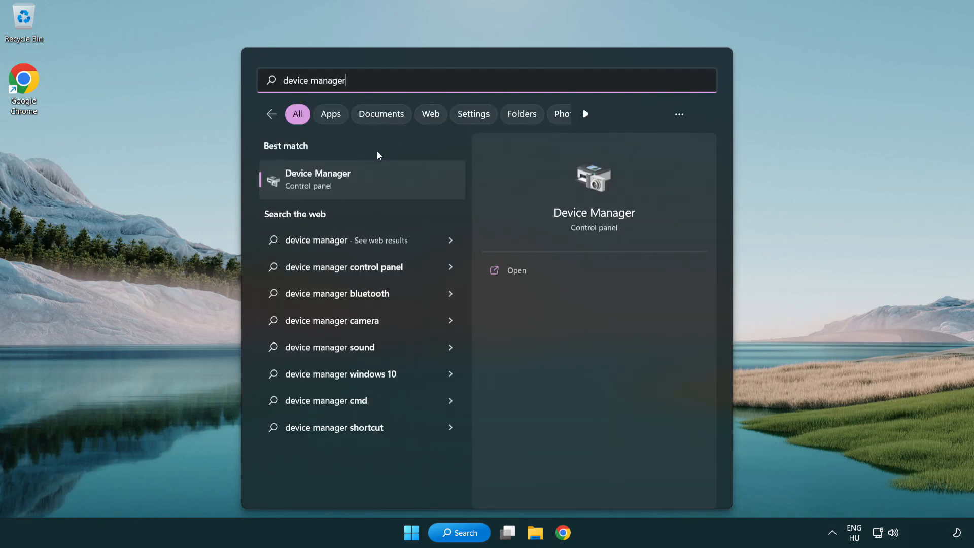
- Launch Device Manager, expand Sound, video and game controllers, and right-click High Definition Audio Device
{"action": "left_click", "coordinate": [360, 180]}
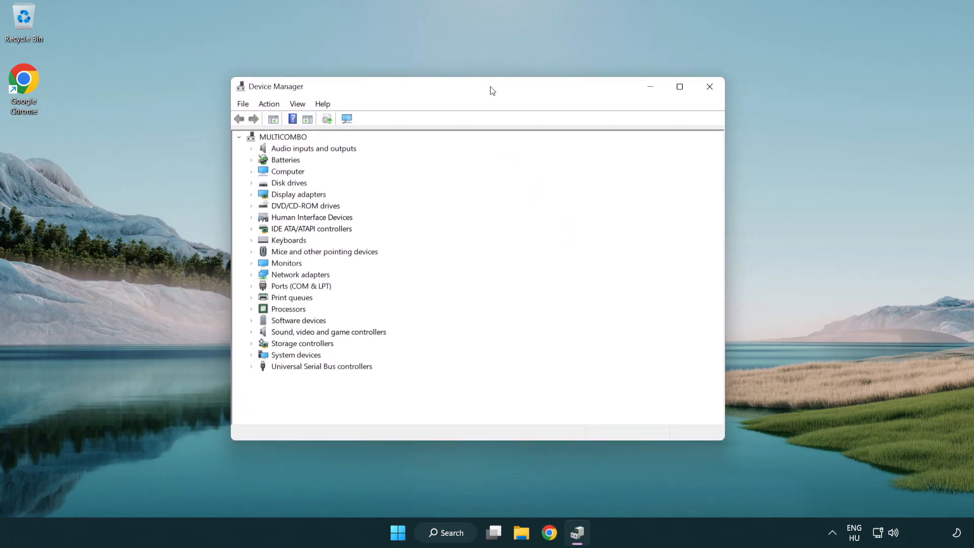
{"action": "left_click", "coordinate": [328, 331]}
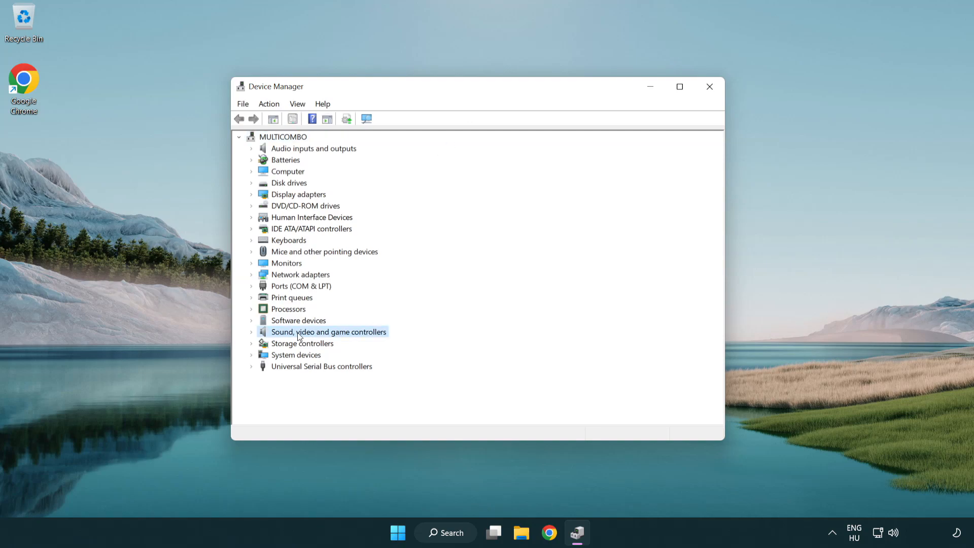
{"action": "left_click", "coordinate": [251, 332]}
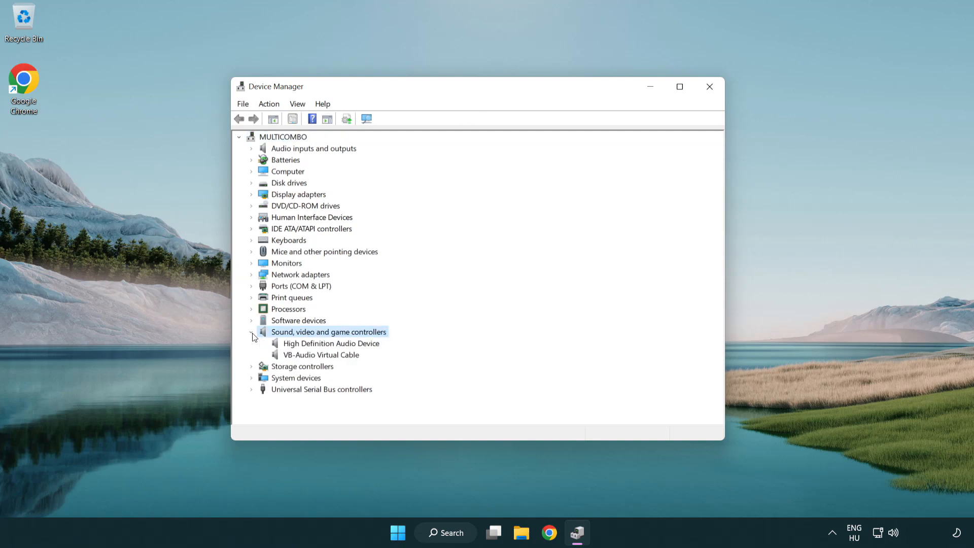
{"action": "mouse_move", "coordinate": [302, 344]}
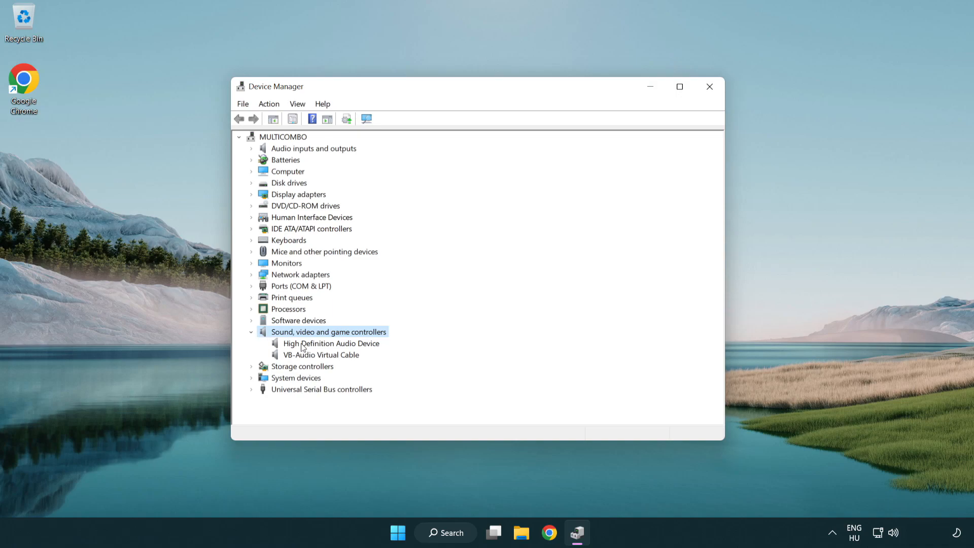
{"action": "left_click", "coordinate": [331, 343]}
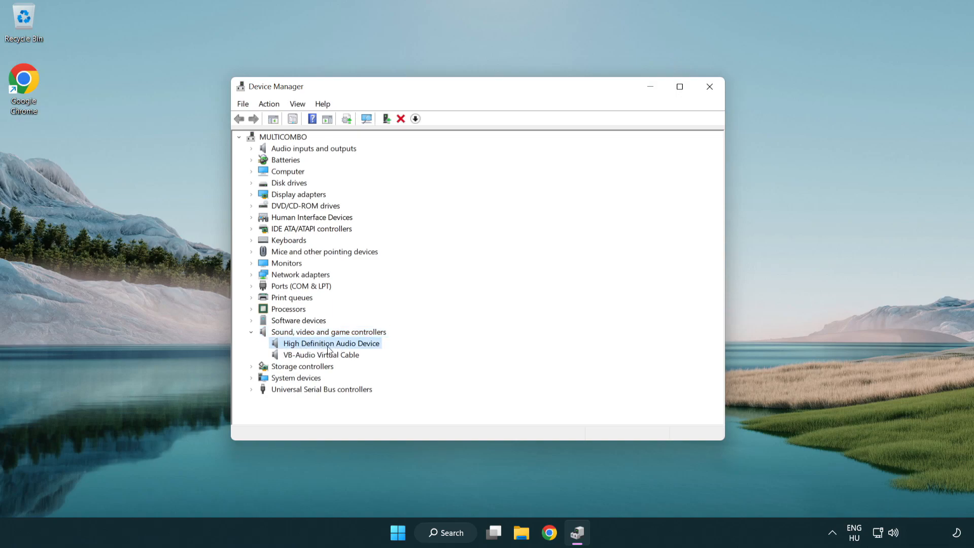
{"action": "right_click", "coordinate": [330, 343]}
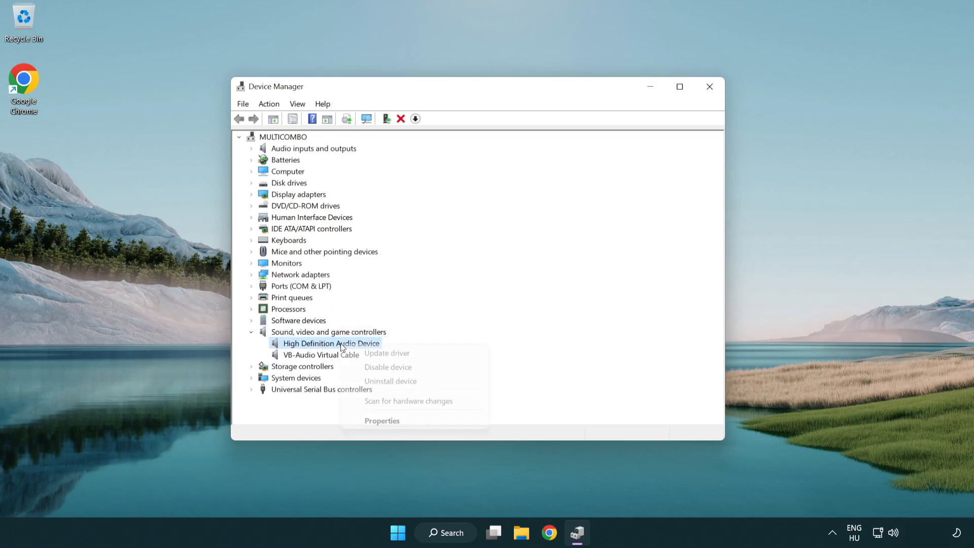
{"action": "mouse_move", "coordinate": [415, 357]}
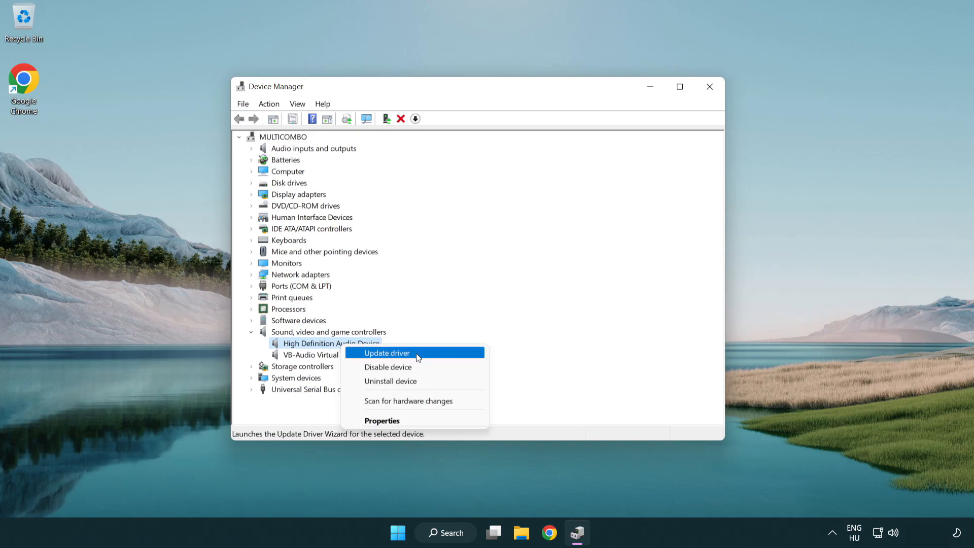
- Update the driver by picking High Definition Audio Device from the compatible drivers list
{"action": "left_click", "coordinate": [387, 353]}
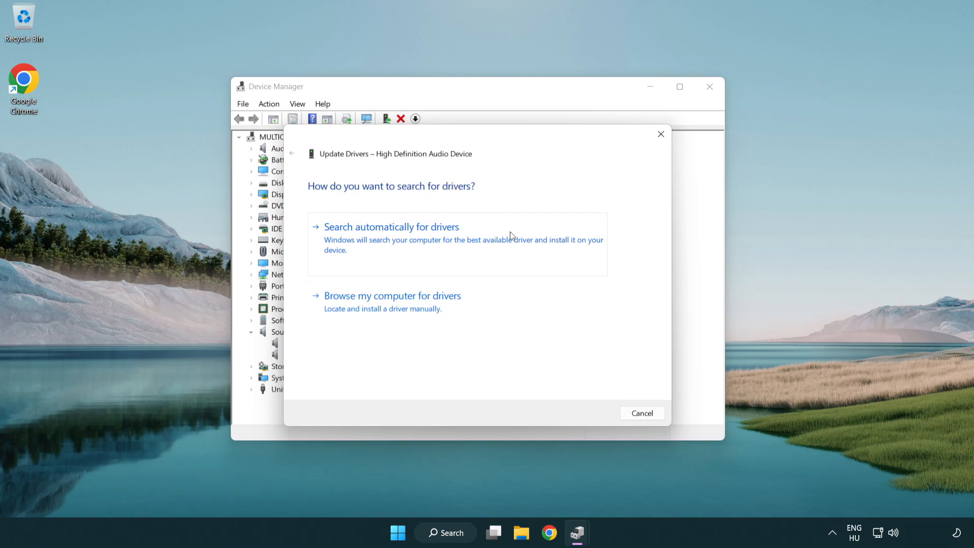
{"action": "mouse_move", "coordinate": [393, 309]}
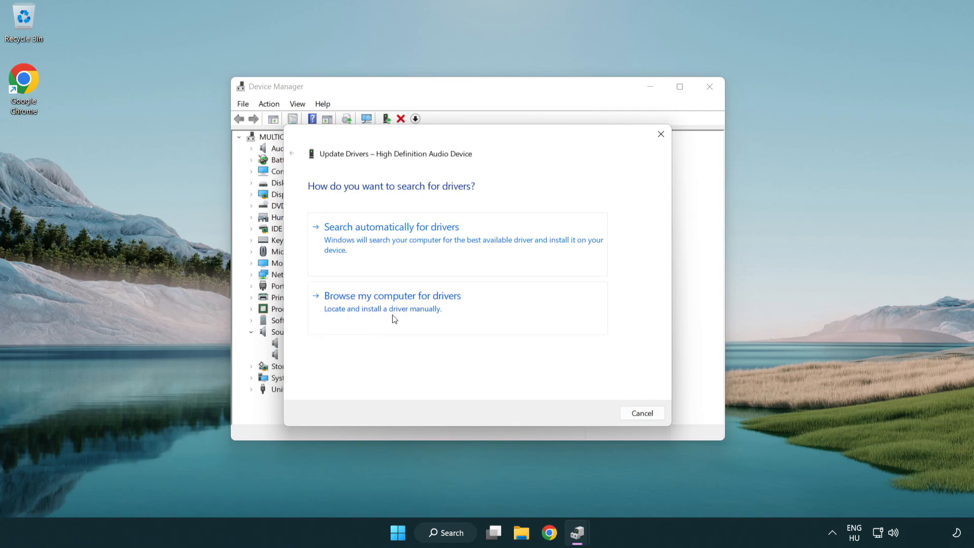
{"action": "left_click", "coordinate": [393, 295]}
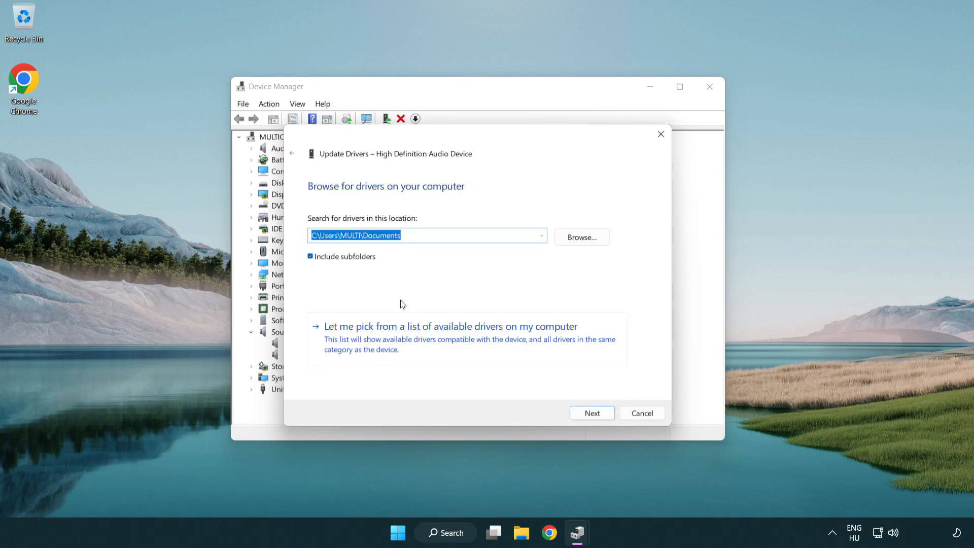
{"action": "mouse_move", "coordinate": [388, 346]}
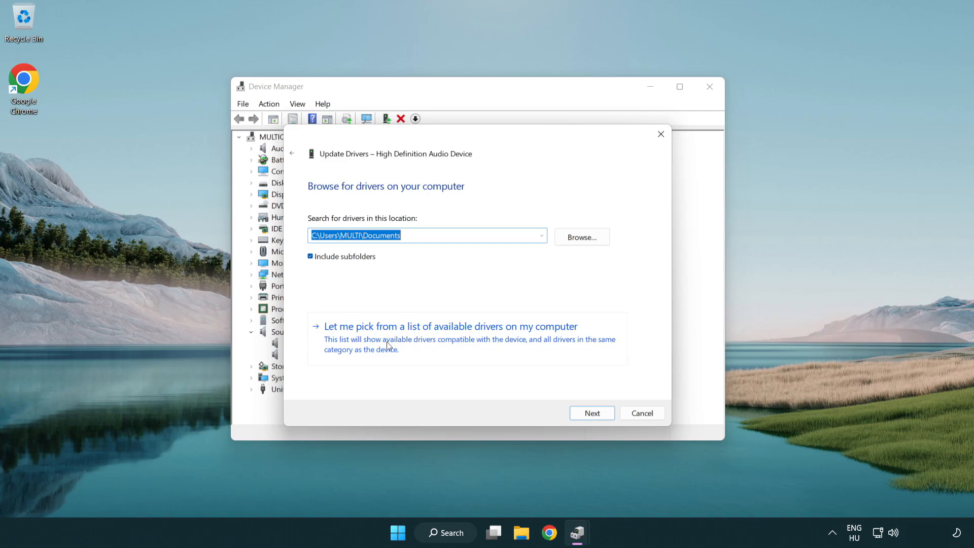
{"action": "mouse_move", "coordinate": [469, 346]}
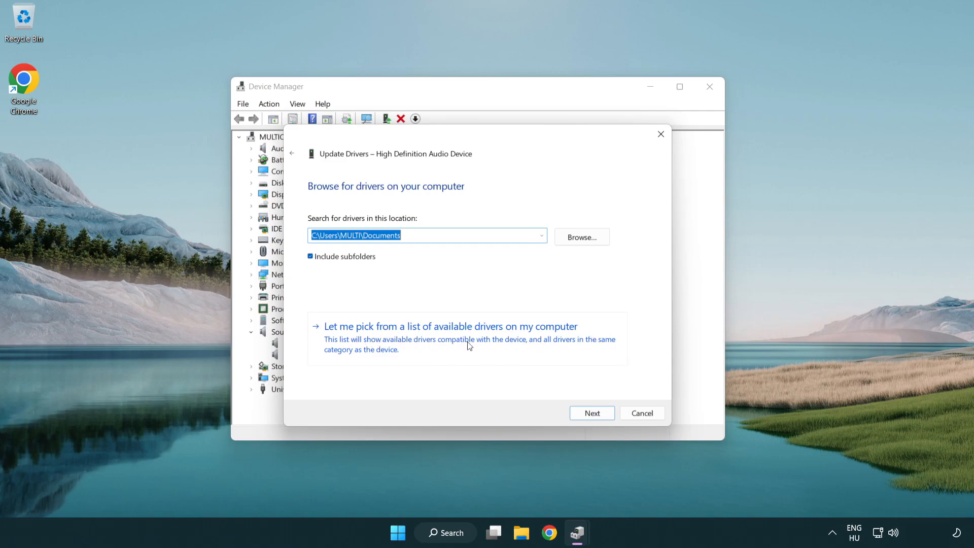
{"action": "left_click", "coordinate": [450, 326]}
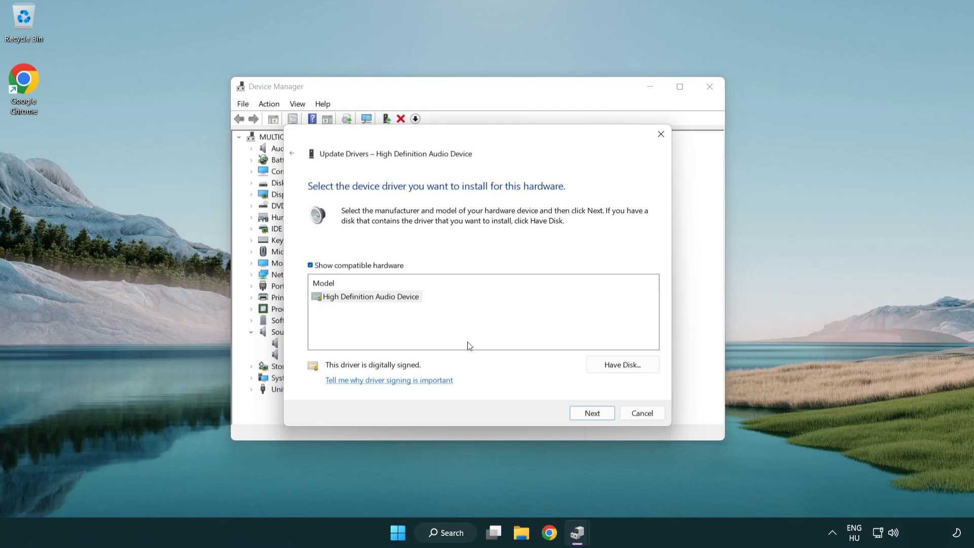
{"action": "left_click", "coordinate": [366, 297]}
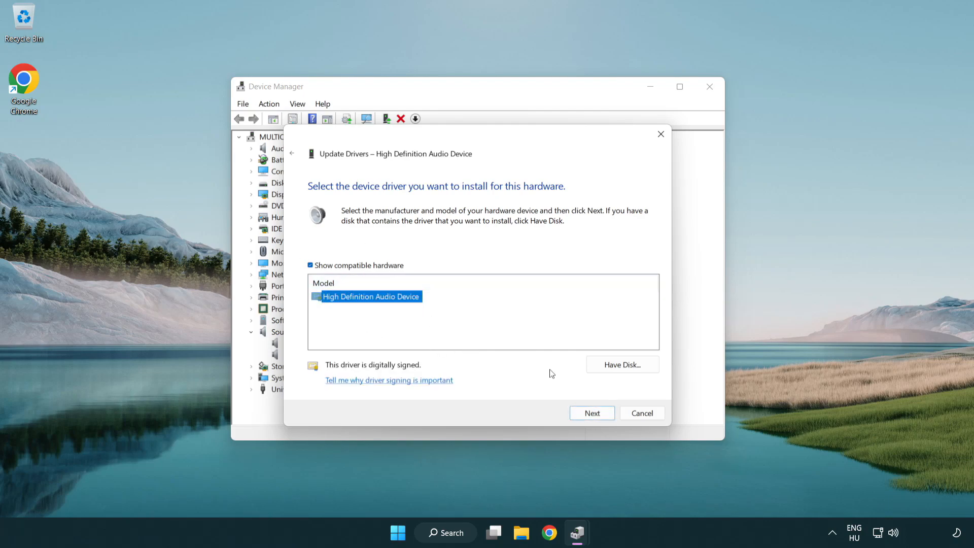
{"action": "left_click", "coordinate": [590, 413]}
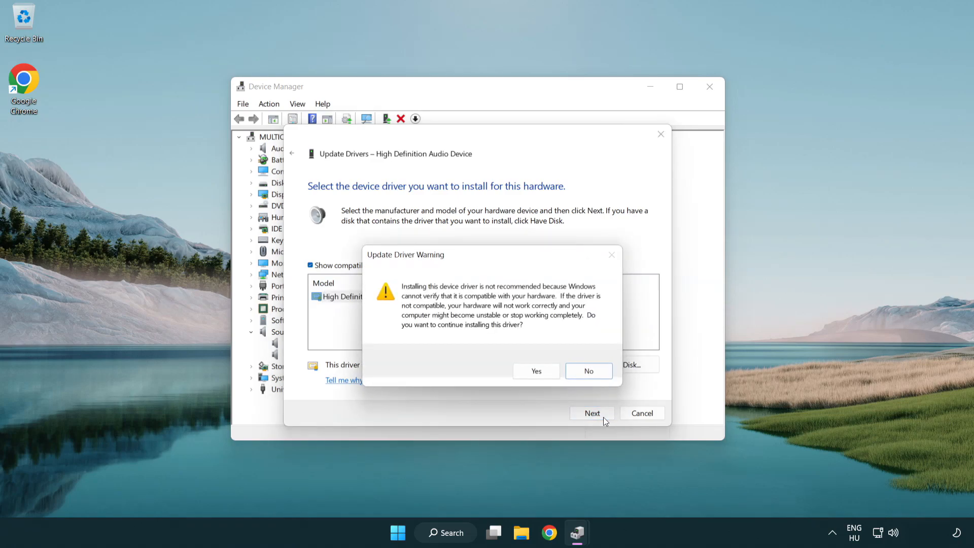
{"action": "left_click", "coordinate": [536, 371]}
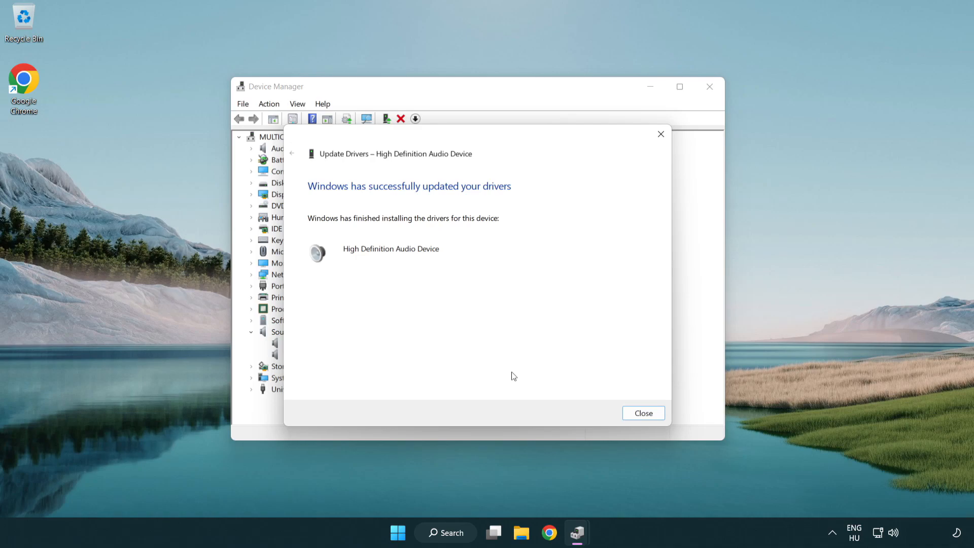
{"action": "mouse_move", "coordinate": [644, 413]}
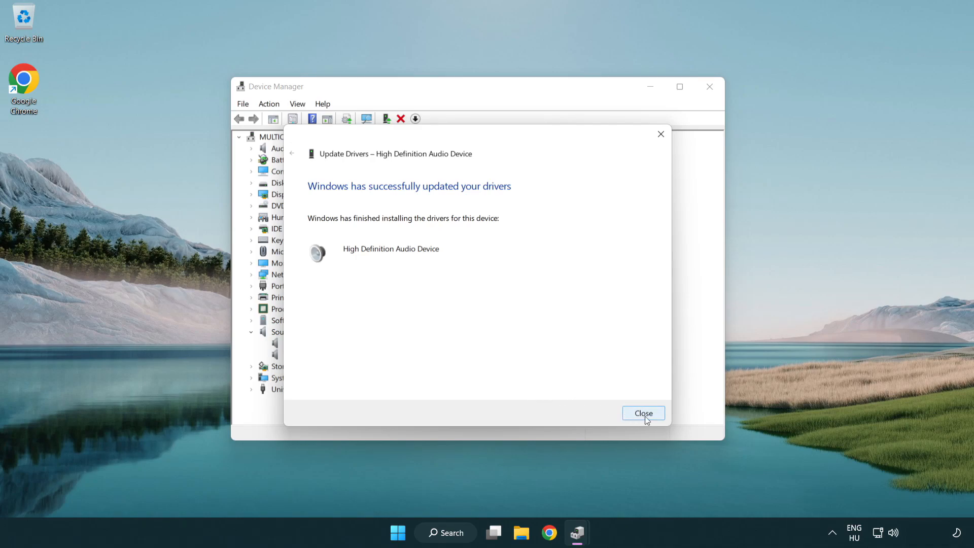
{"action": "left_click", "coordinate": [643, 414]}
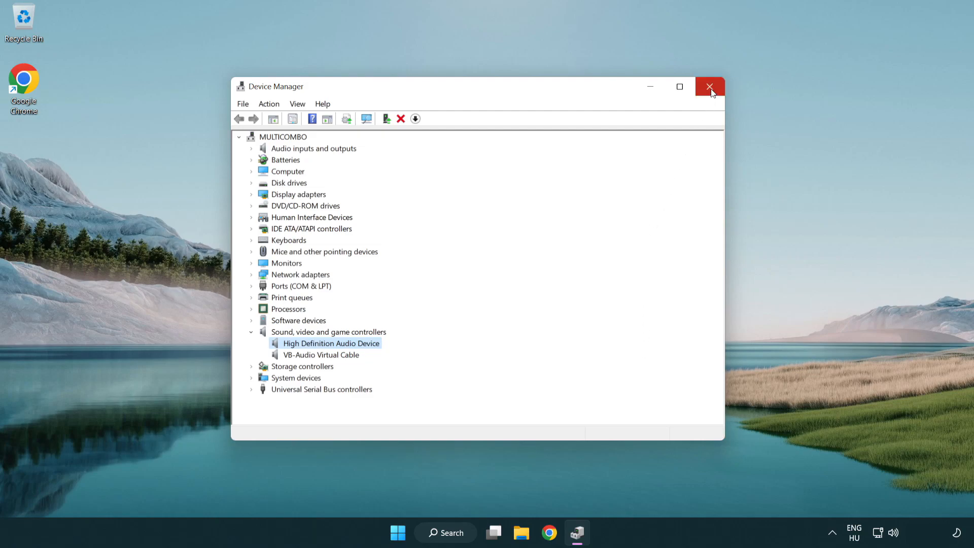
- Close Device Manager, then open and dismiss the Start menu
{"action": "left_click", "coordinate": [710, 87]}
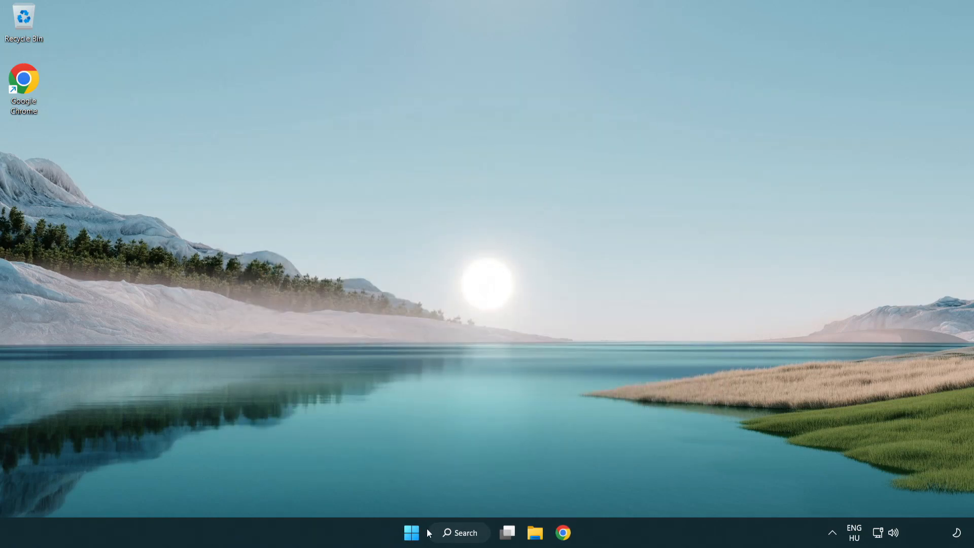
{"action": "left_click", "coordinate": [411, 532]}
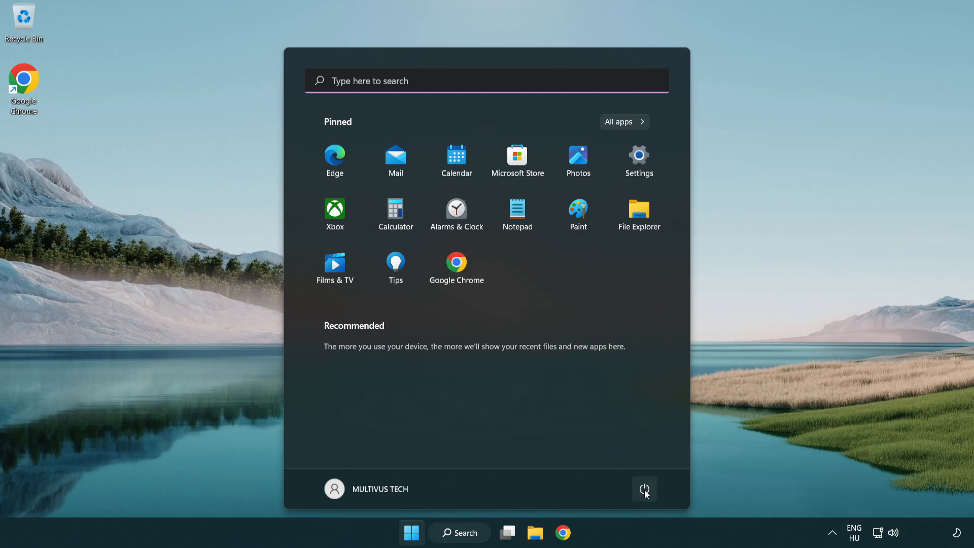
{"action": "left_click", "coordinate": [644, 489]}
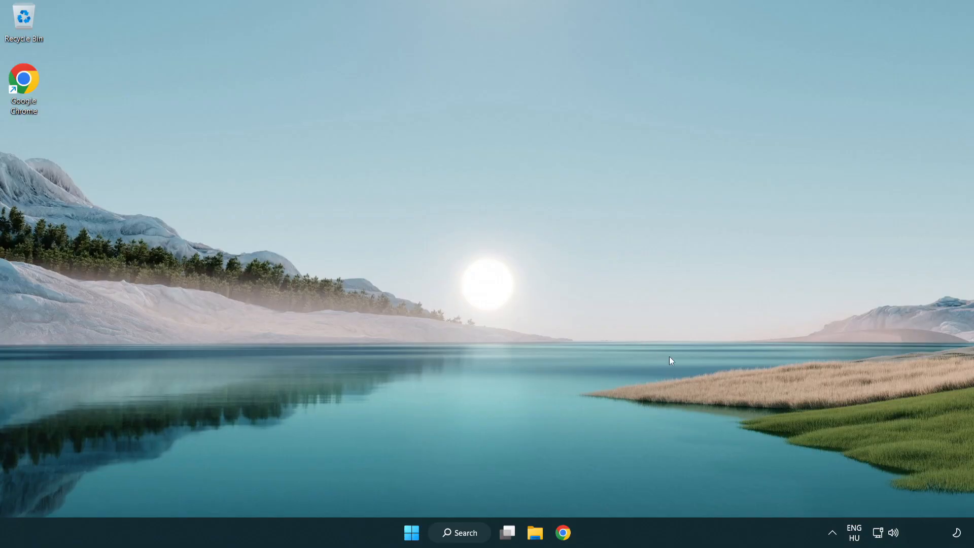
{"action": "mouse_move", "coordinate": [894, 532]}
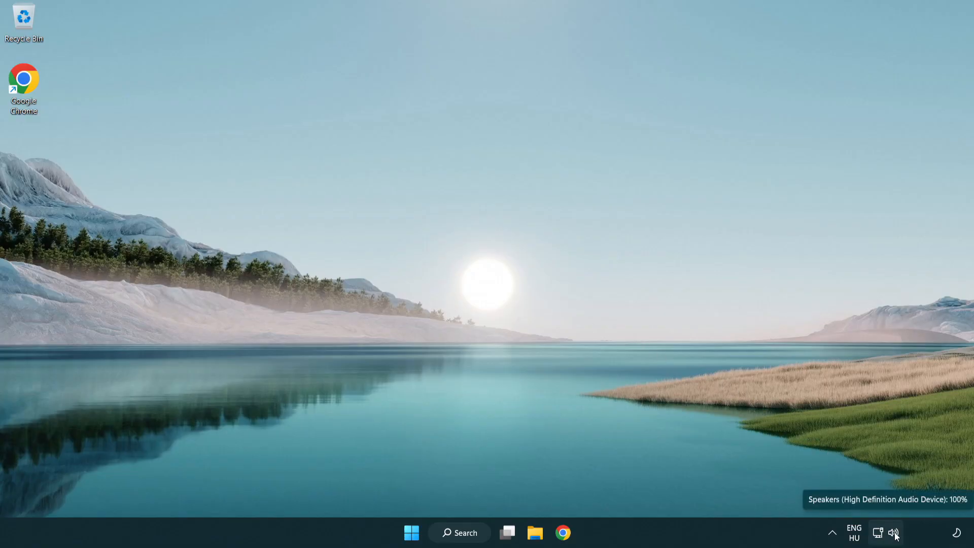
- Launch 'Troubleshoot sound problems' from the system tray speaker icon's context menu
{"action": "right_click", "coordinate": [895, 534]}
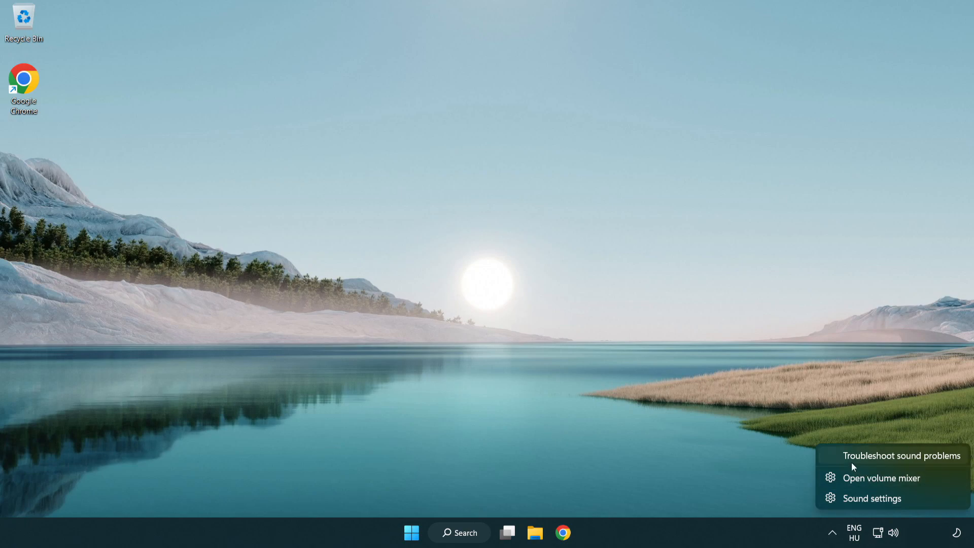
{"action": "mouse_move", "coordinate": [890, 462]}
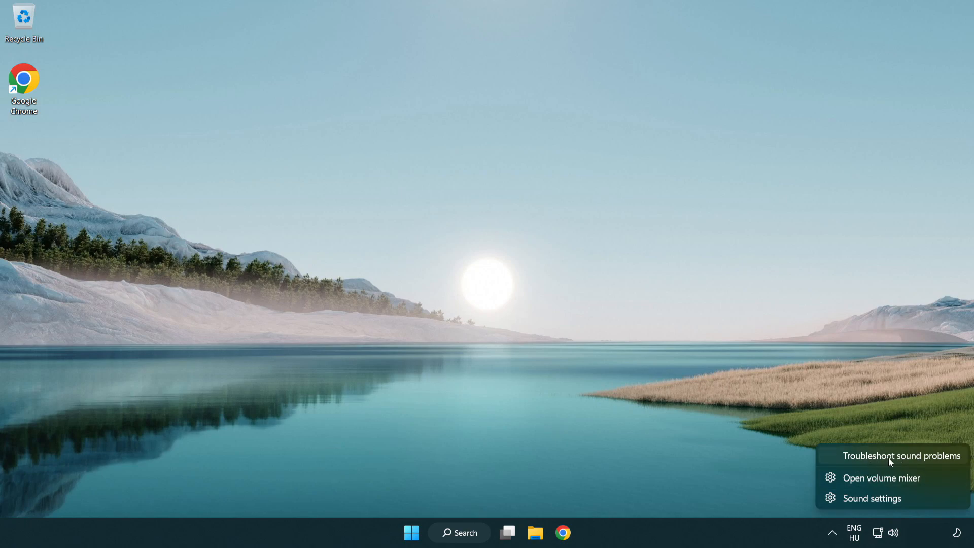
{"action": "left_click", "coordinate": [902, 456]}
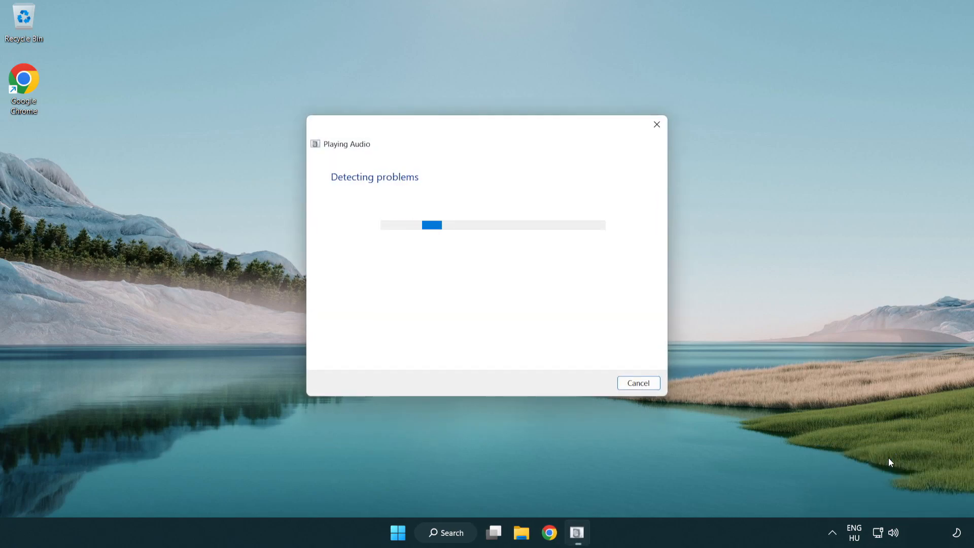